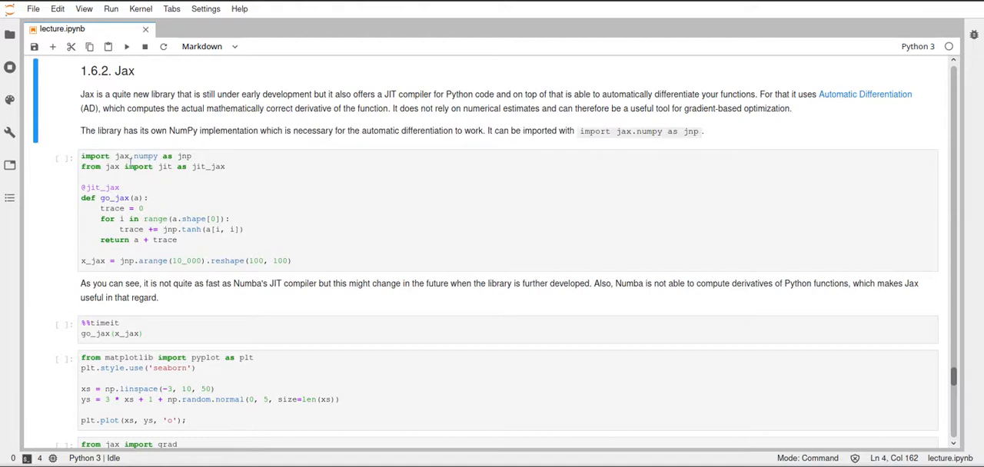
Step: Enter edit mode in the cell with 'import jax.numpy as jnp' and the go_jax definition
{"action": "left_click", "coordinate": [192, 156]}
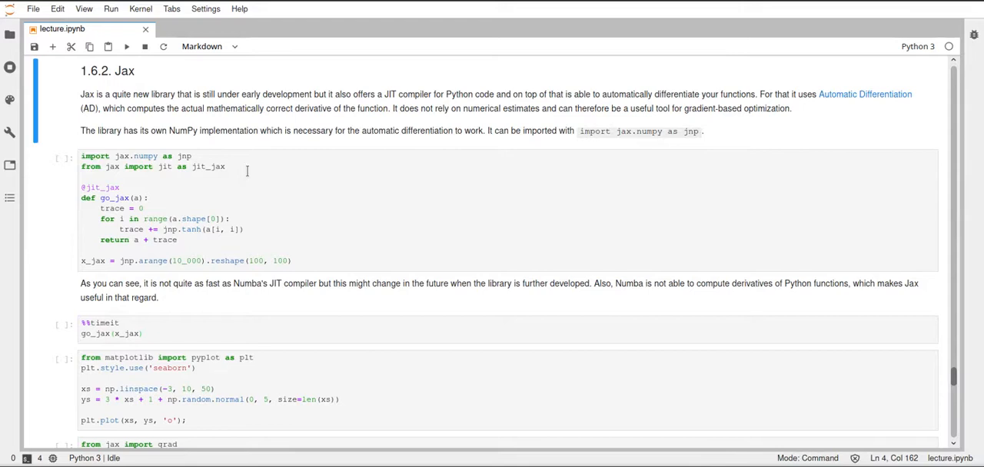
{"action": "mouse_move", "coordinate": [212, 197]}
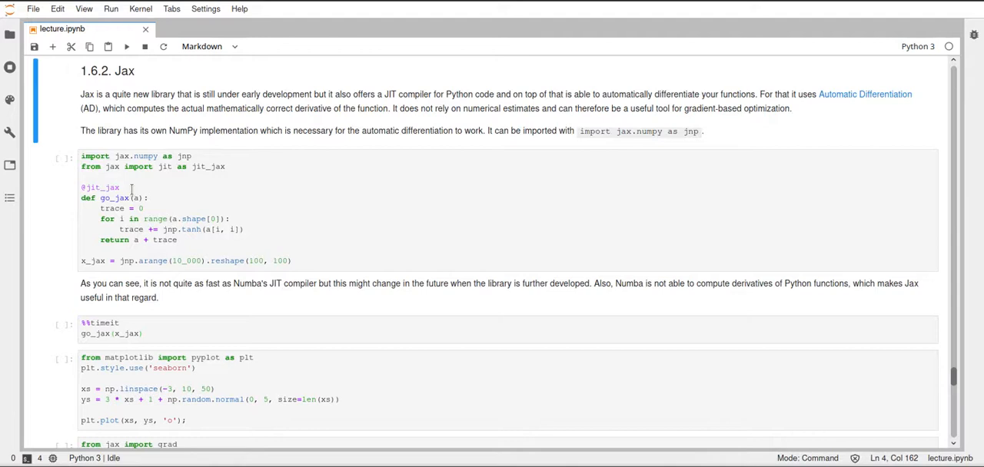
{"action": "mouse_move", "coordinate": [223, 213]}
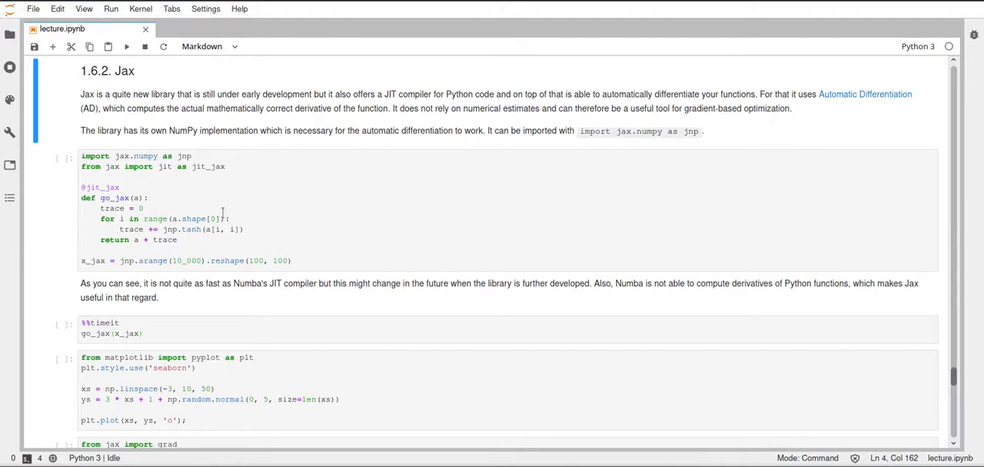
{"action": "mouse_move", "coordinate": [255, 220]}
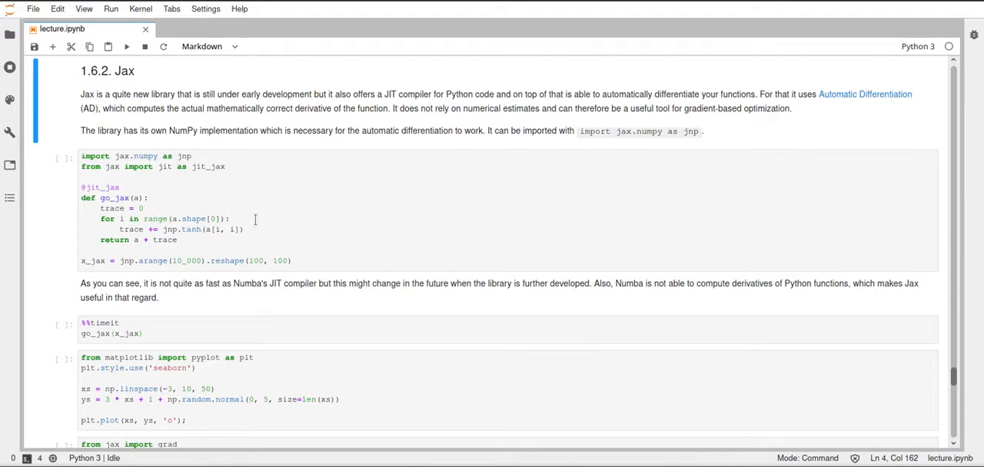
{"action": "left_click", "coordinate": [130, 197]}
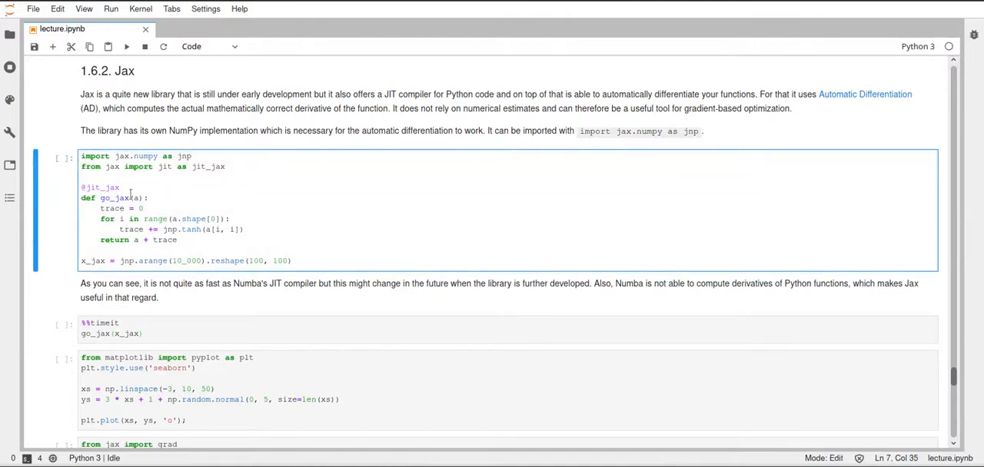
{"action": "mouse_move", "coordinate": [129, 187]}
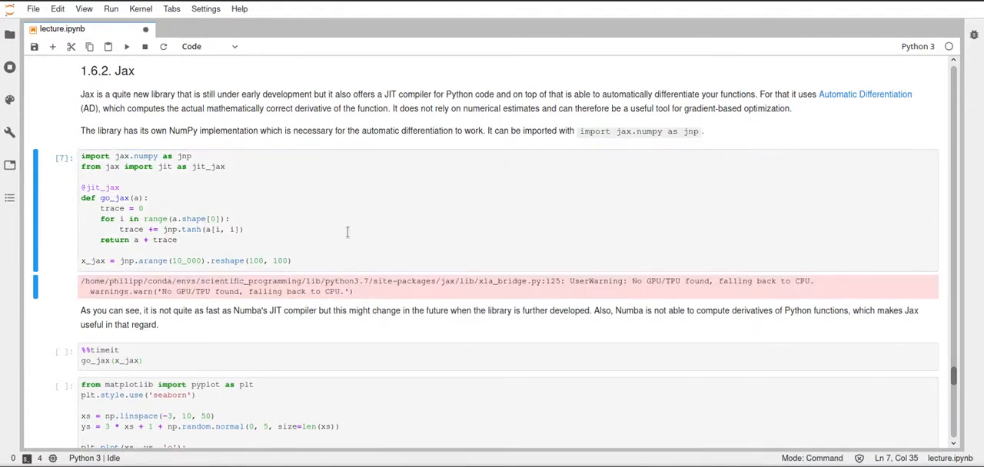
{"action": "scroll", "scroll_direction": "down", "scroll_amount": 3}
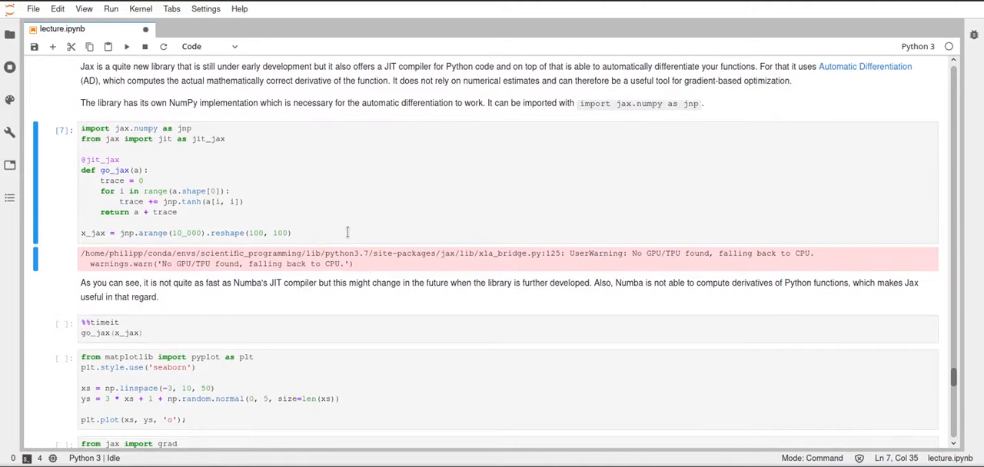
{"action": "mouse_move", "coordinate": [492, 270]}
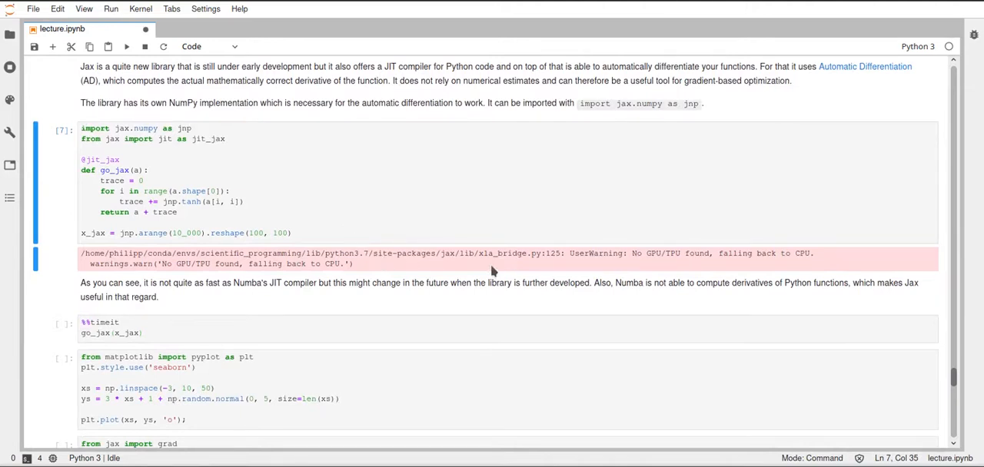
{"action": "mouse_move", "coordinate": [589, 269]}
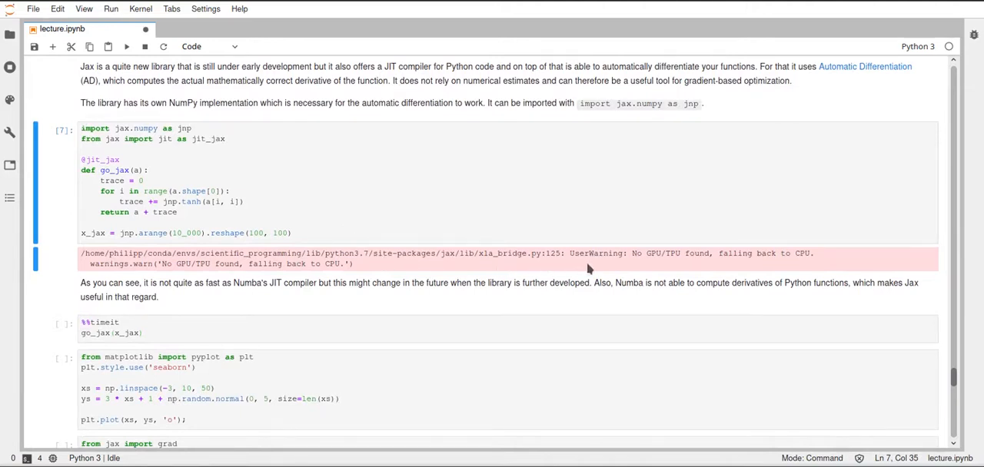
{"action": "mouse_move", "coordinate": [704, 268]}
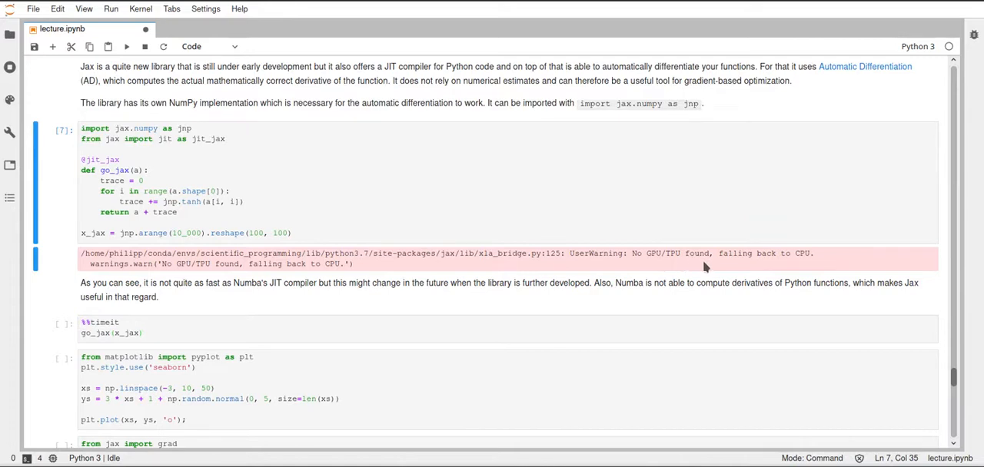
{"action": "mouse_move", "coordinate": [787, 267]}
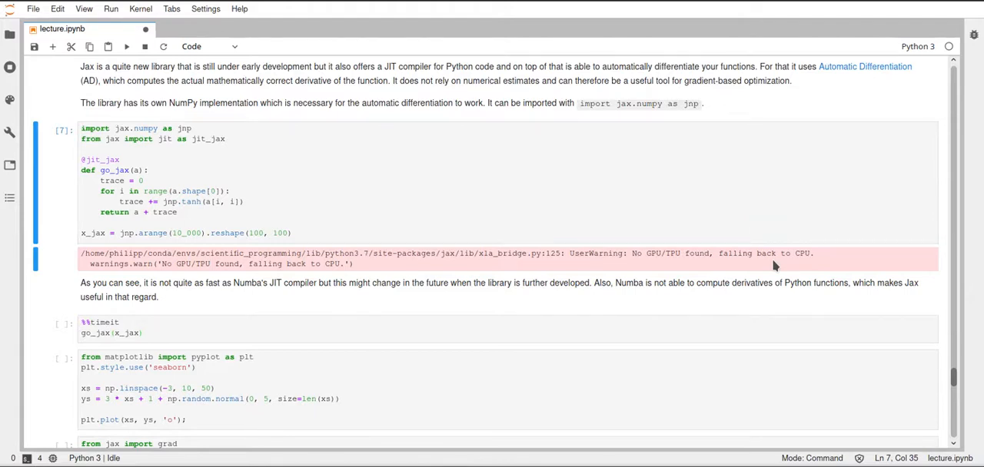
{"action": "key", "text": "ctrl+s"}
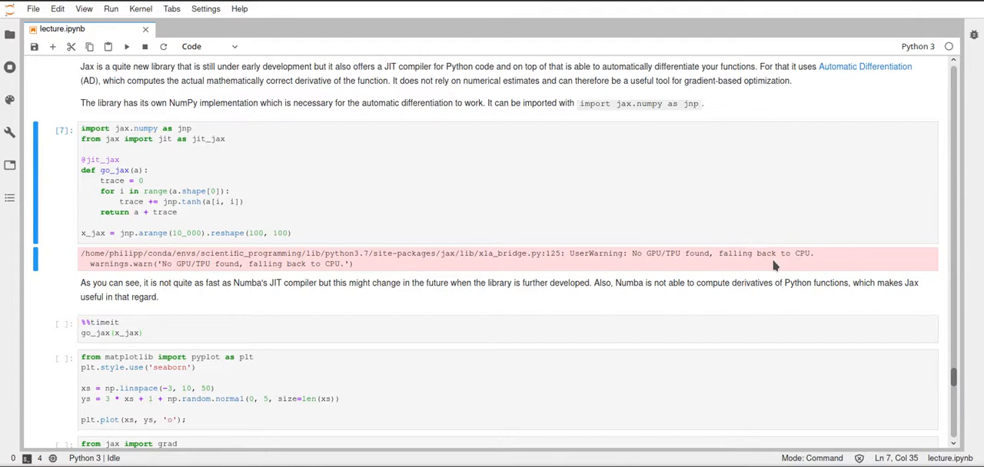
{"action": "mouse_move", "coordinate": [755, 269]}
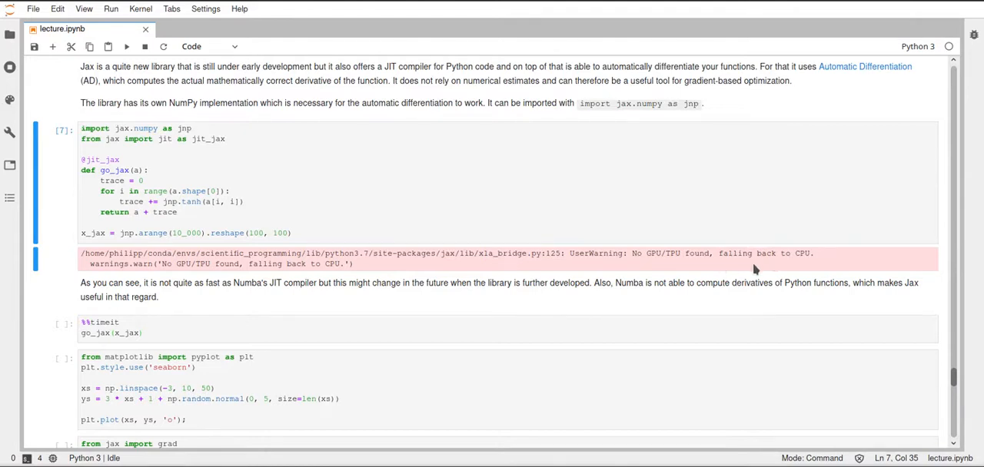
{"action": "mouse_move", "coordinate": [661, 263]}
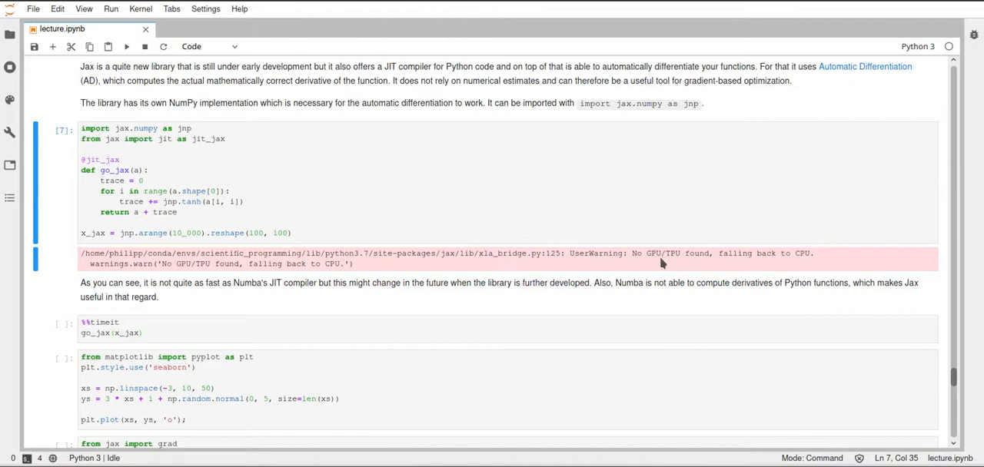
{"action": "mouse_move", "coordinate": [684, 268]}
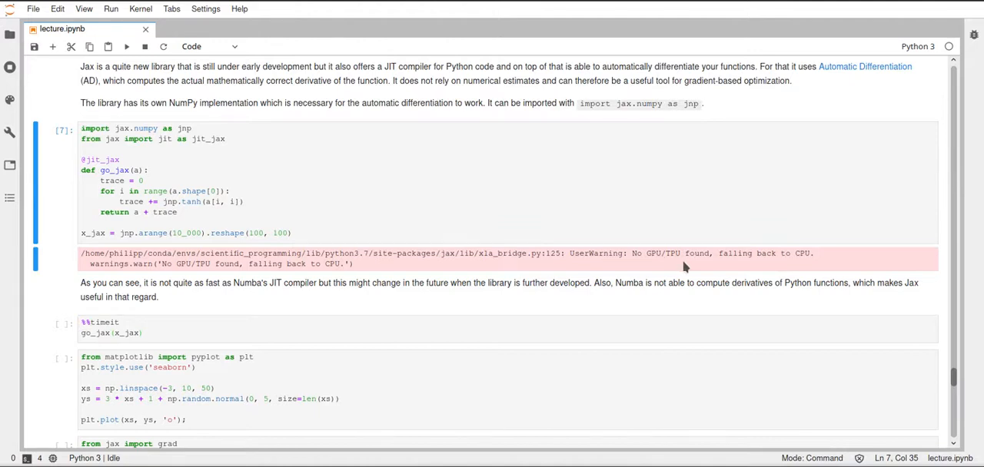
{"action": "mouse_move", "coordinate": [750, 265]}
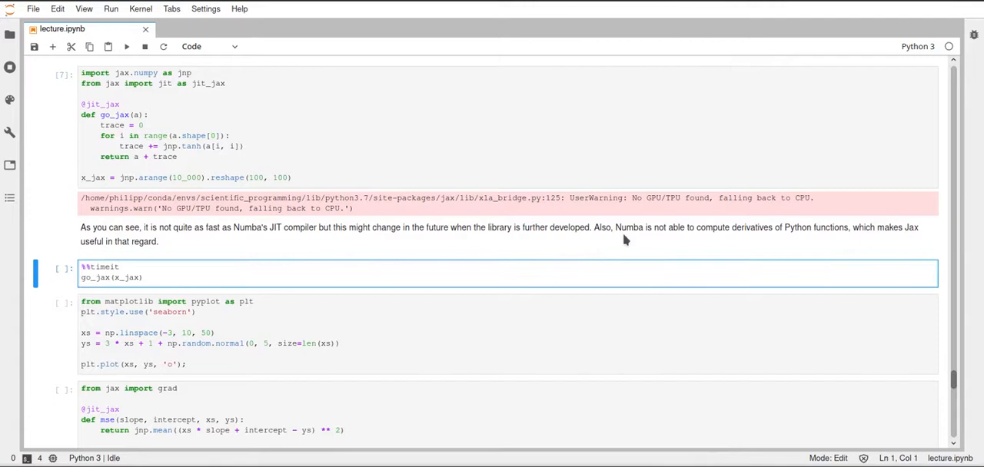
{"action": "mouse_move", "coordinate": [487, 242]}
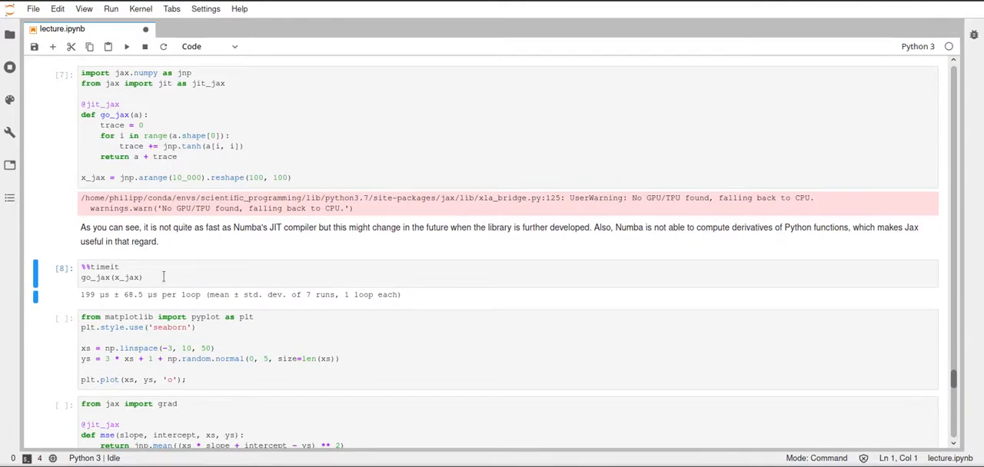
{"action": "mouse_move", "coordinate": [111, 307]}
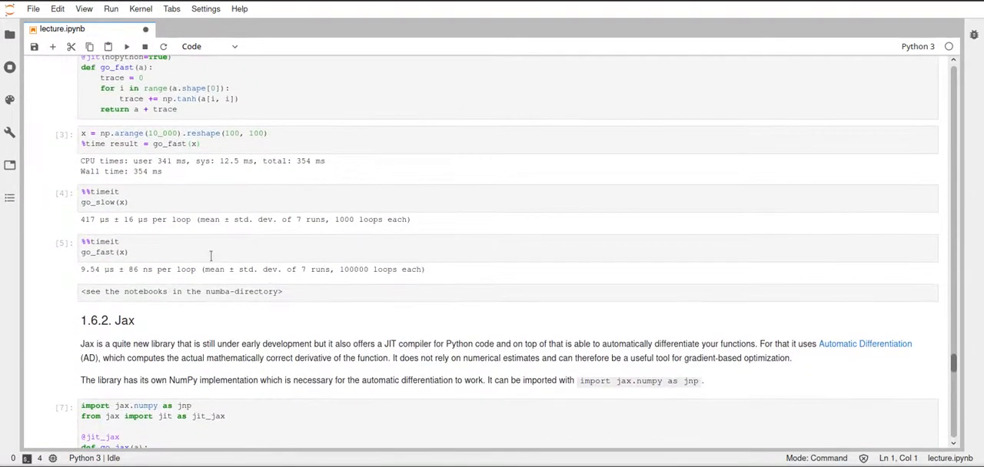
{"action": "mouse_move", "coordinate": [92, 277]}
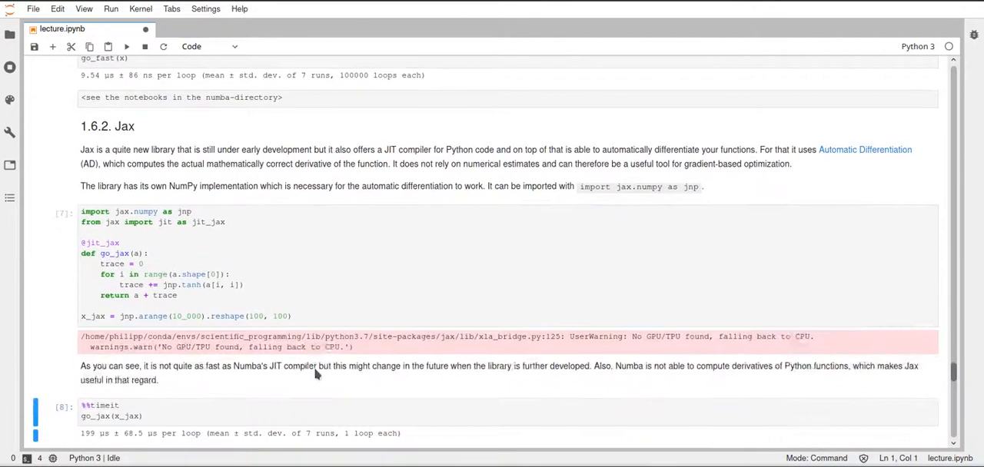
{"action": "scroll", "scroll_direction": "down", "scroll_amount": 3}
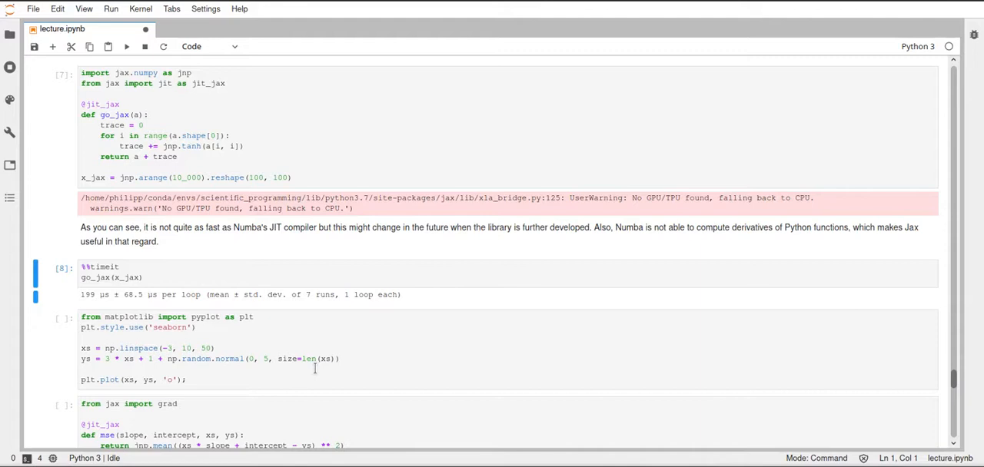
Step: Save lecture.ipynb after the matplotlib cell plots the noisy linear scatter
{"action": "scroll", "scroll_direction": "down", "scroll_amount": 3}
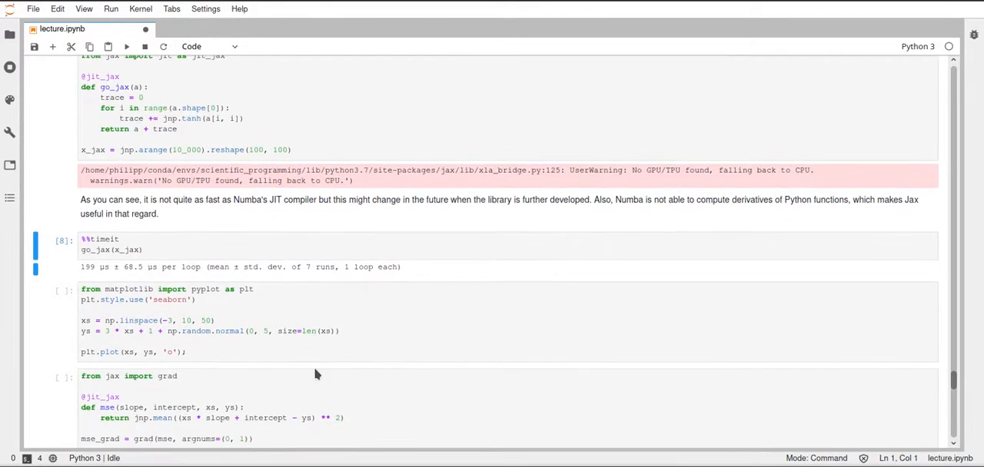
{"action": "mouse_move", "coordinate": [357, 296]}
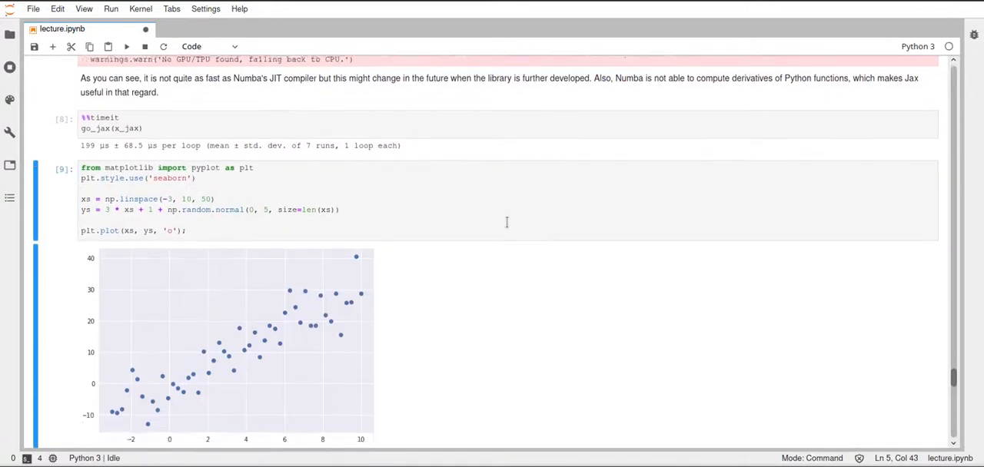
{"action": "scroll", "scroll_direction": "down", "scroll_amount": 3}
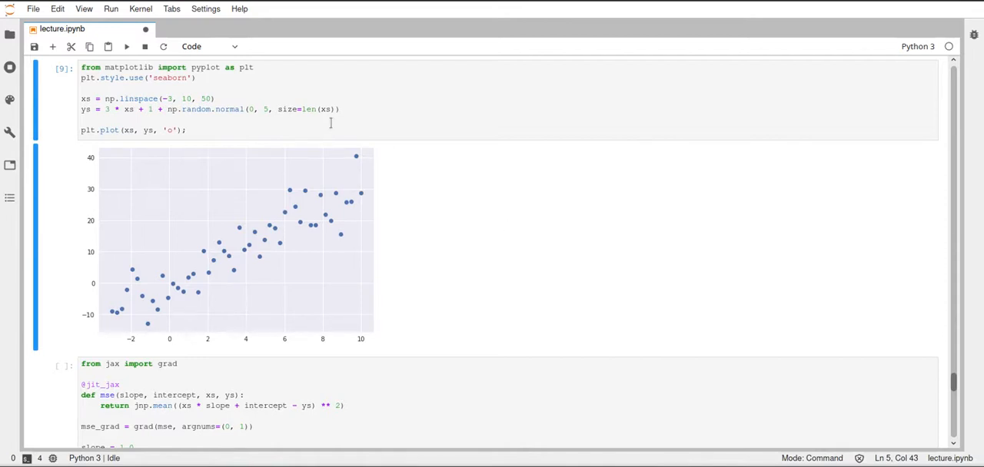
{"action": "mouse_move", "coordinate": [285, 190]}
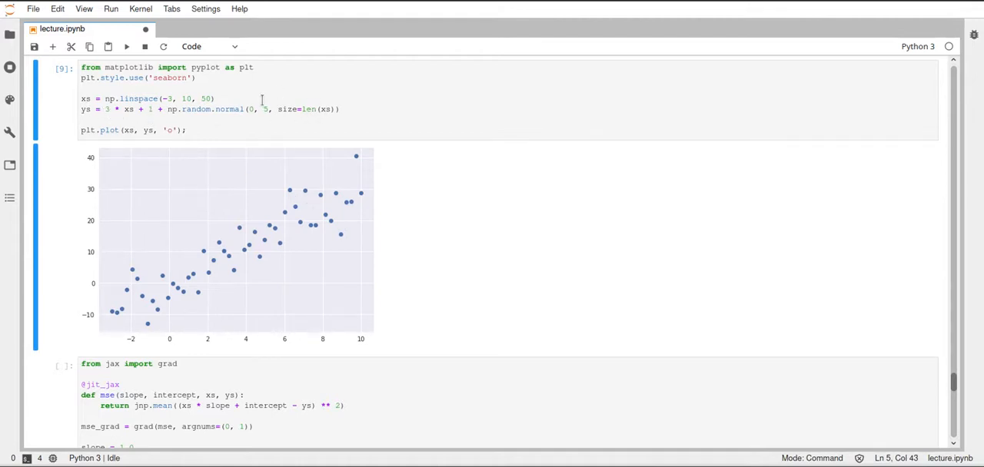
{"action": "key", "text": "ctrl+s"}
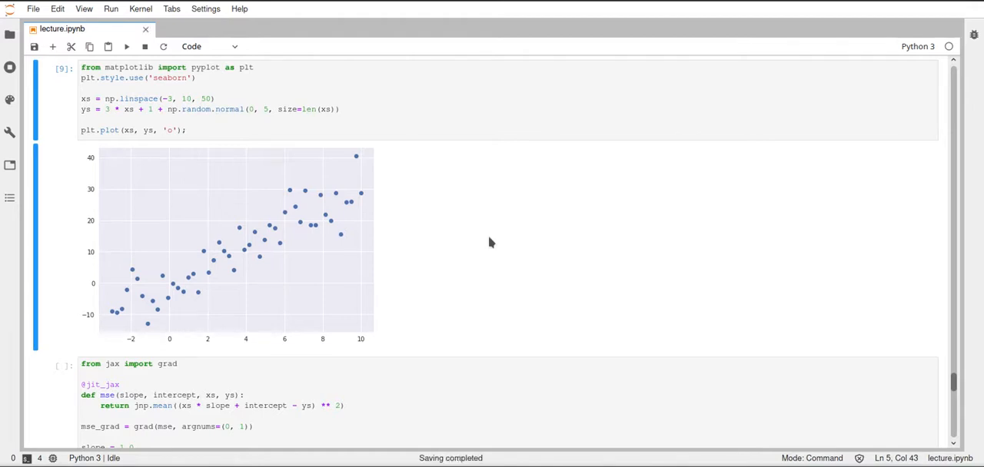
{"action": "scroll", "scroll_direction": "down", "scroll_amount": 3}
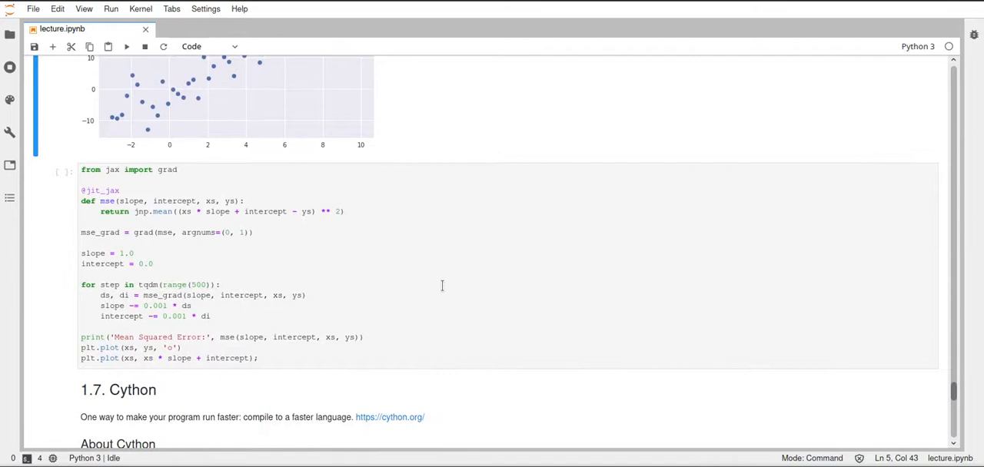
{"action": "mouse_move", "coordinate": [104, 214]}
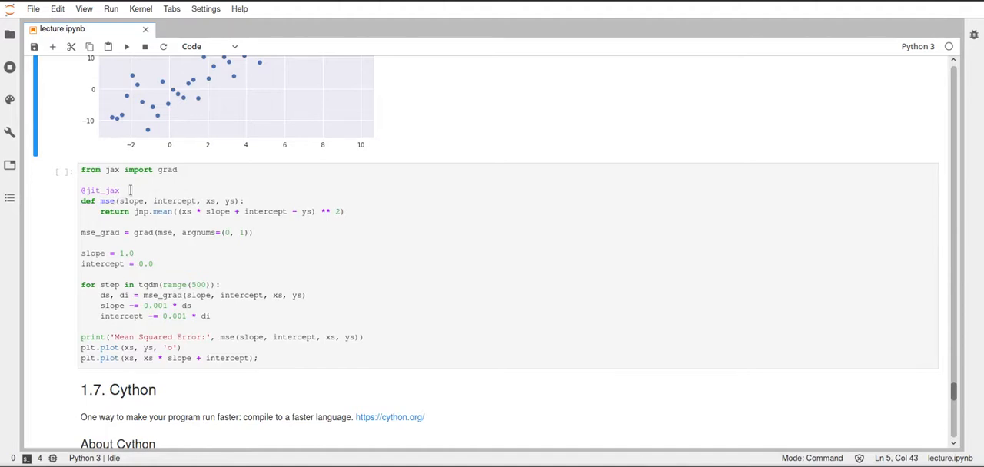
{"action": "mouse_move", "coordinate": [212, 196]}
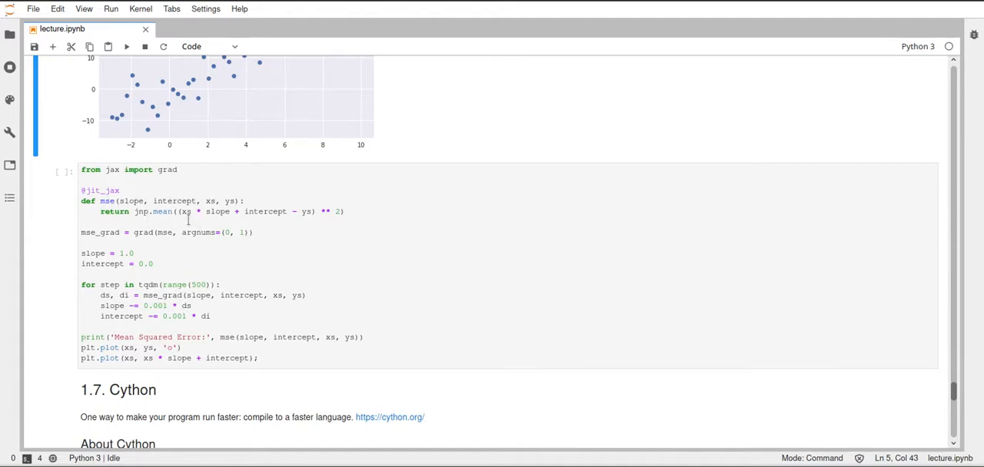
{"action": "mouse_move", "coordinate": [218, 212]}
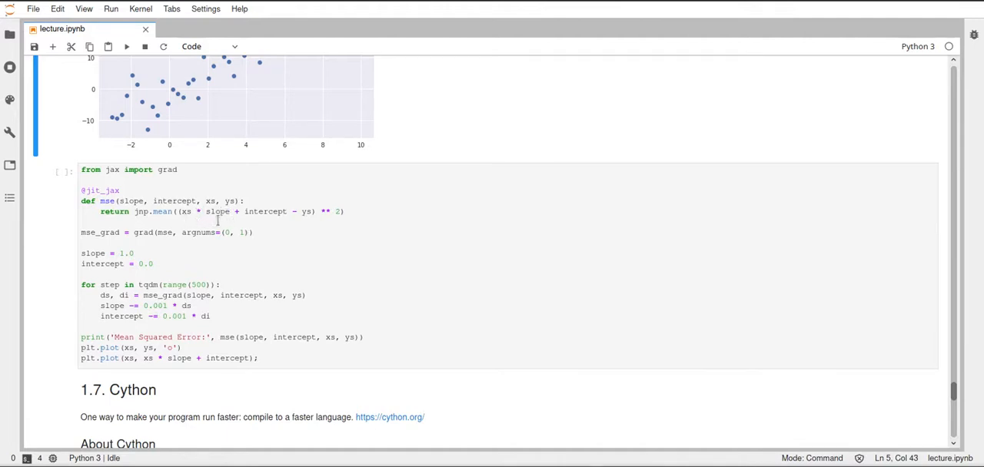
{"action": "mouse_move", "coordinate": [258, 222]}
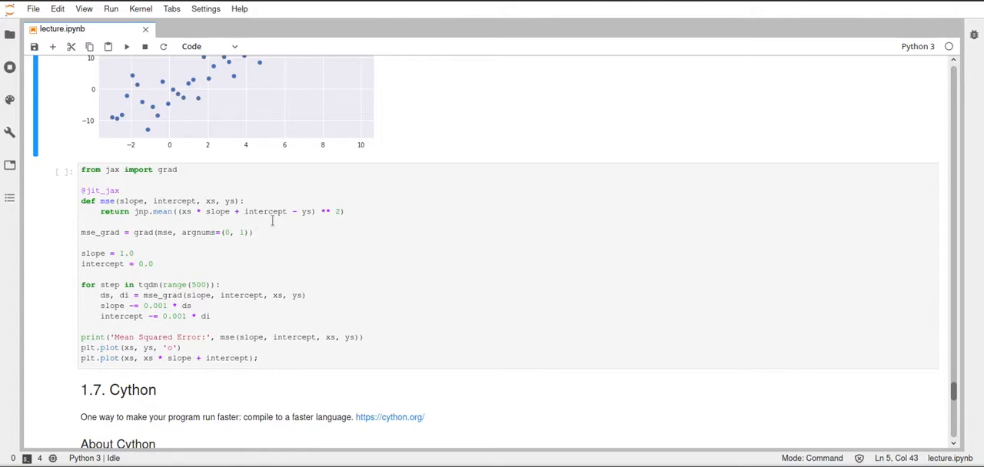
{"action": "mouse_move", "coordinate": [304, 190]}
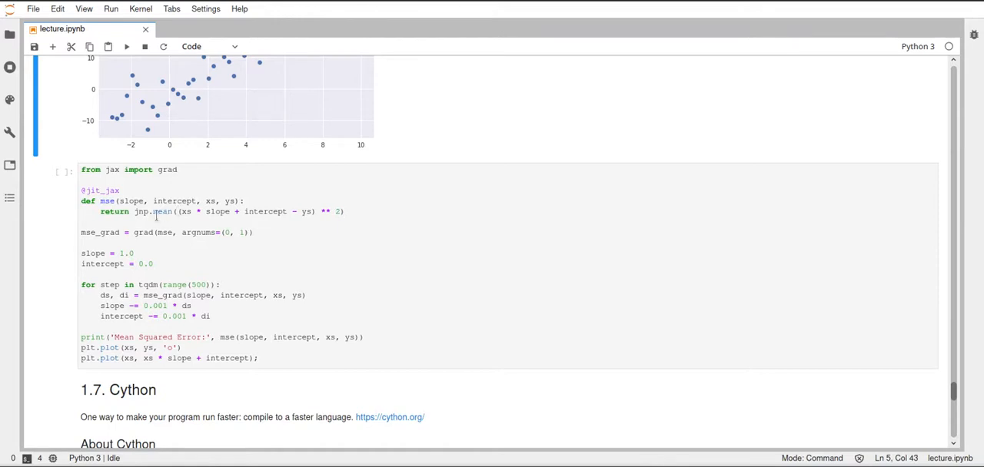
{"action": "mouse_move", "coordinate": [154, 215]}
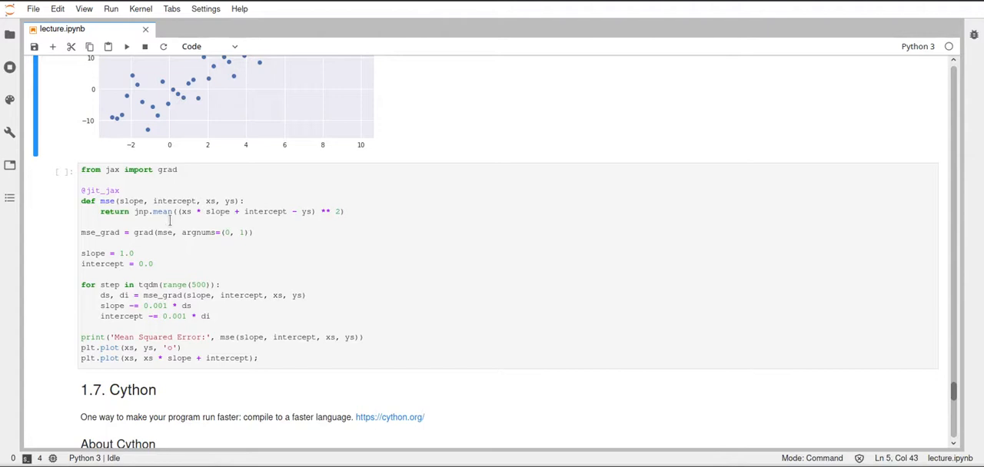
{"action": "mouse_move", "coordinate": [283, 228]}
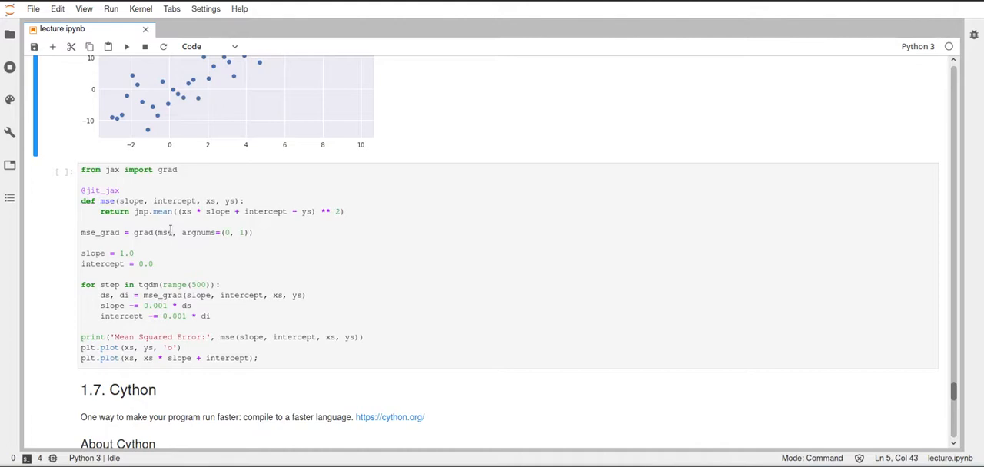
{"action": "mouse_move", "coordinate": [180, 232]}
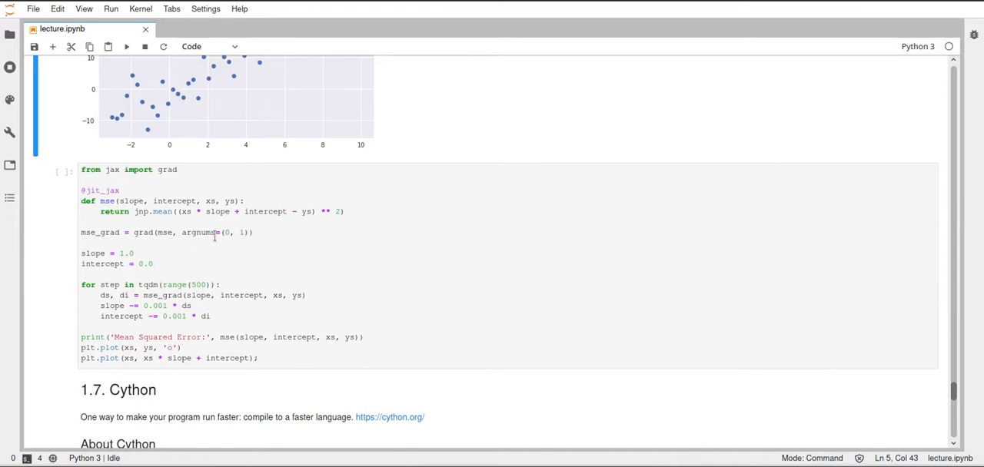
{"action": "mouse_move", "coordinate": [234, 246]}
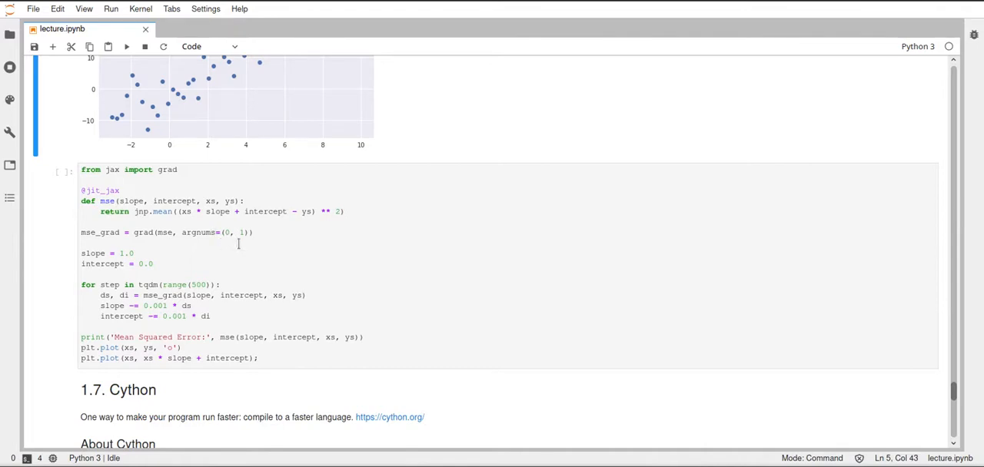
{"action": "mouse_move", "coordinate": [219, 240]}
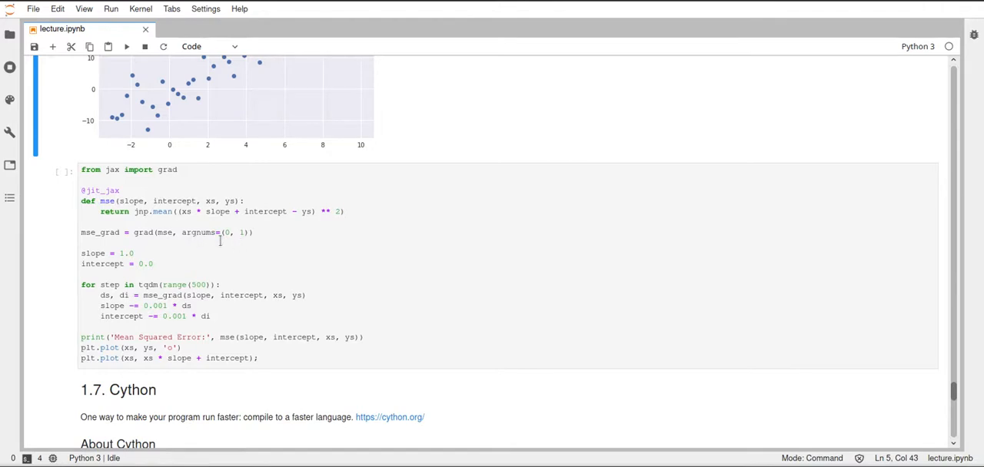
{"action": "mouse_move", "coordinate": [212, 240]}
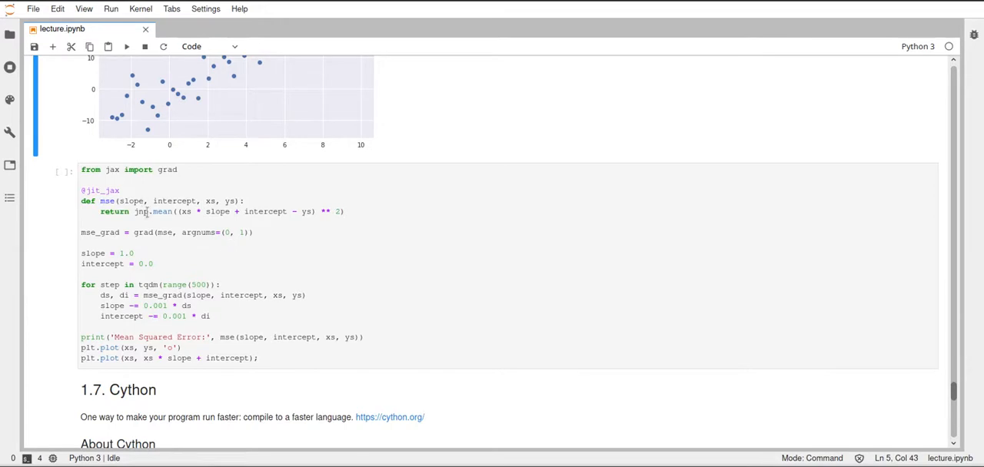
{"action": "mouse_move", "coordinate": [158, 218]}
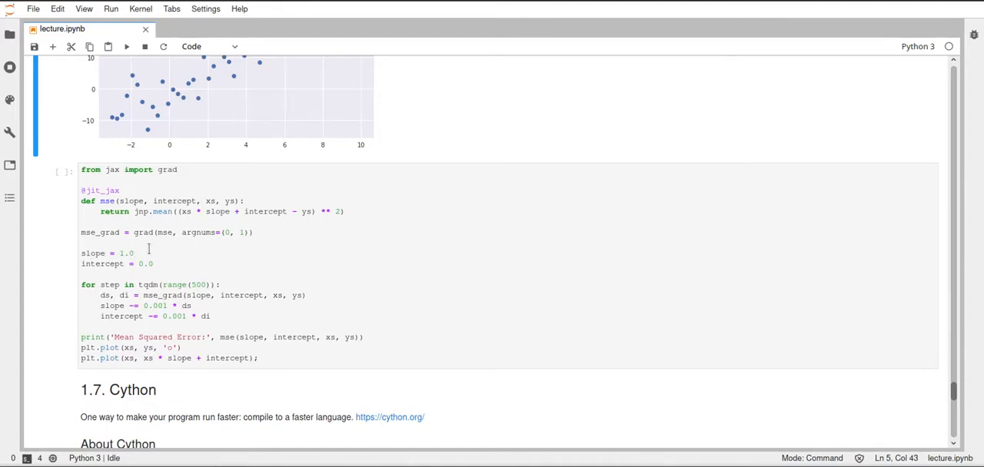
{"action": "mouse_move", "coordinate": [181, 266]}
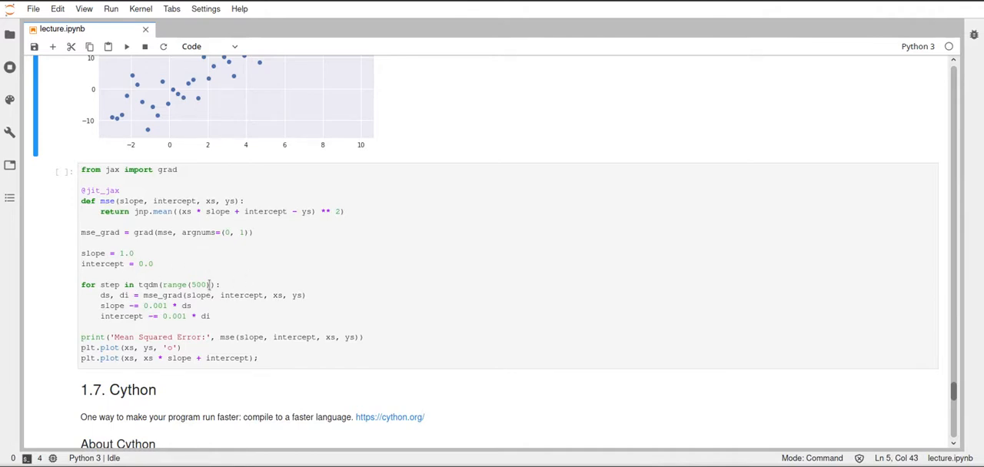
Step: Execute the Jax grad-based linear regression training cell
{"action": "scroll", "scroll_direction": "down", "scroll_amount": 3}
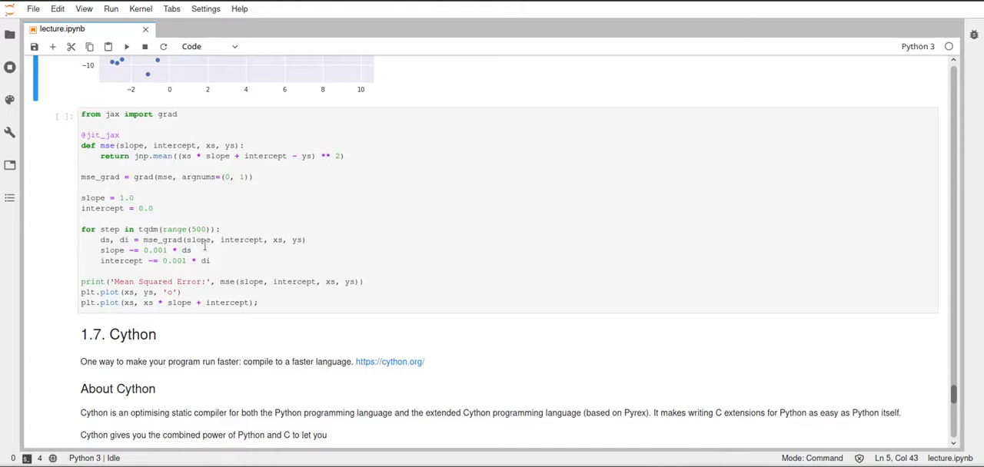
{"action": "mouse_move", "coordinate": [178, 149]}
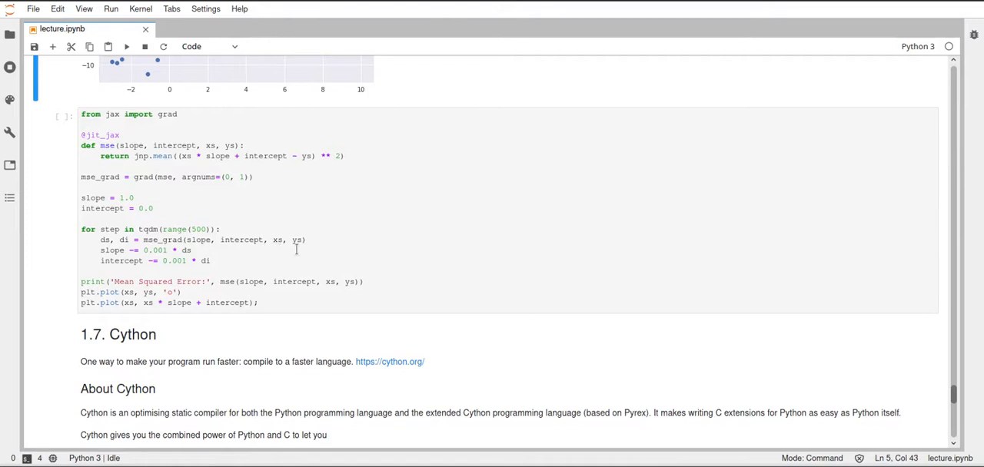
{"action": "mouse_move", "coordinate": [222, 252]}
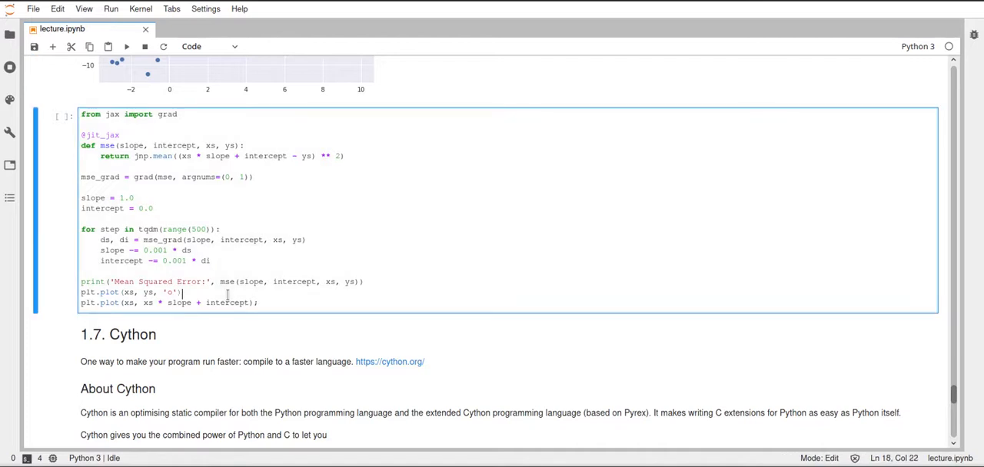
{"action": "key", "text": "shift+enter"}
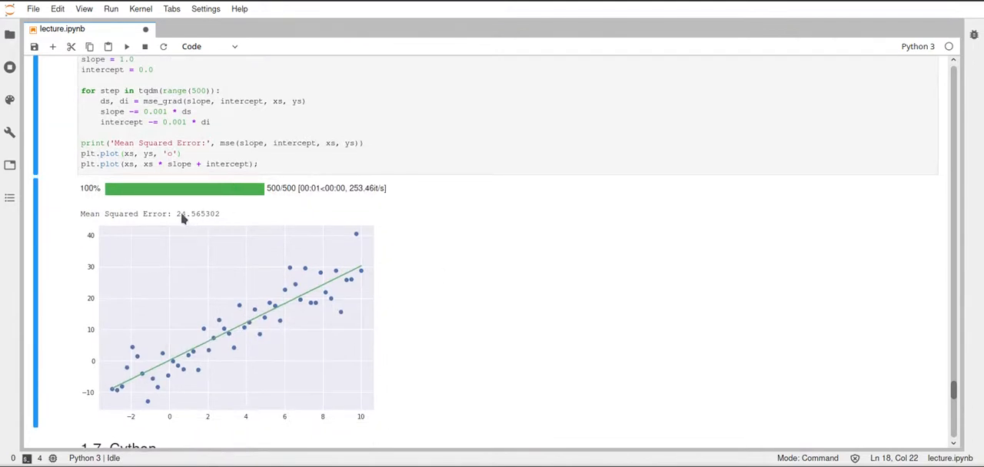
{"action": "mouse_move", "coordinate": [276, 269]}
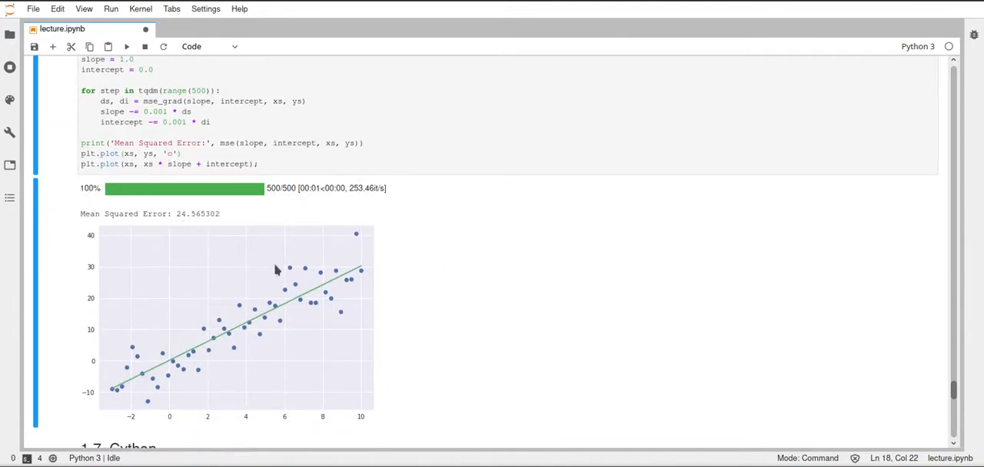
{"action": "mouse_move", "coordinate": [259, 320]}
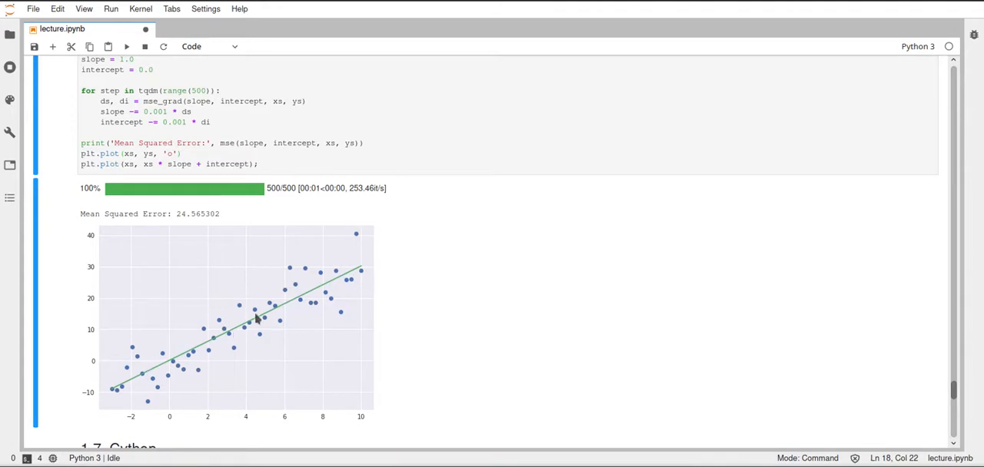
{"action": "mouse_move", "coordinate": [406, 286]}
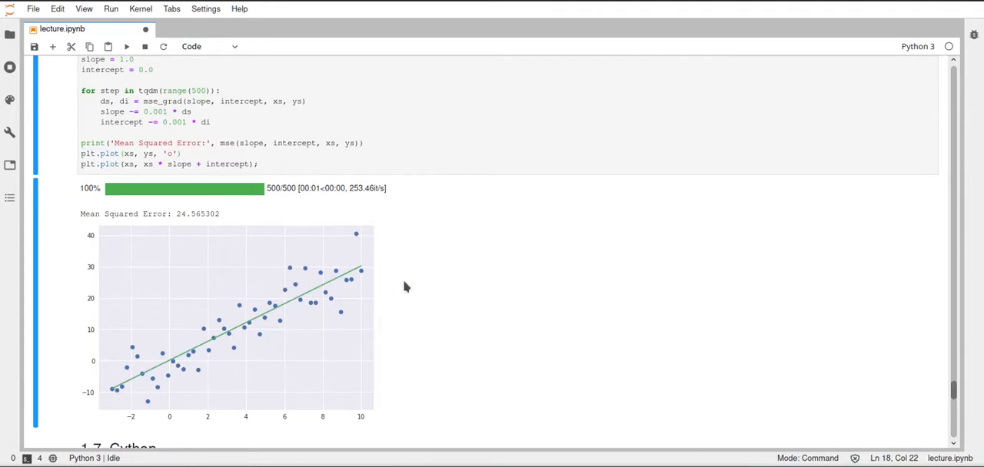
Step: Evaluate 'slope,' in a new cell to show learned values near 3.01 and 0.09
{"action": "type", "text": "slope, intercept"}
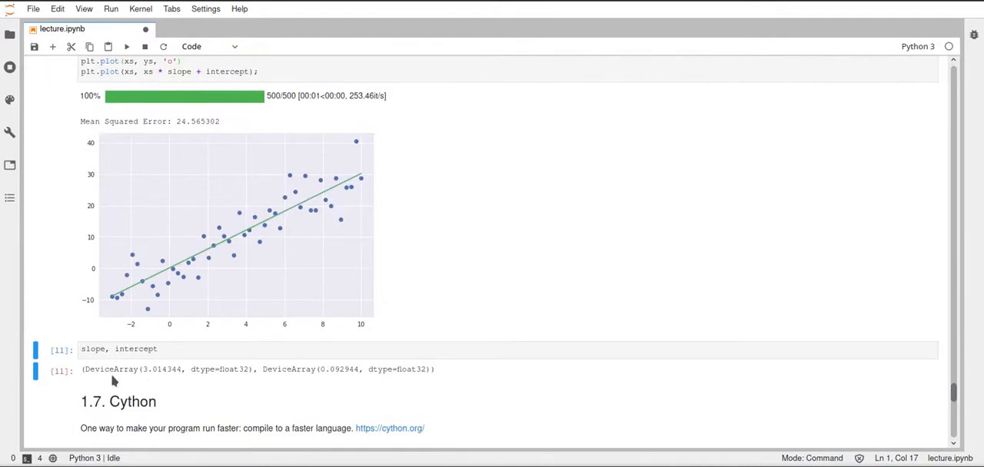
{"action": "mouse_move", "coordinate": [148, 378]}
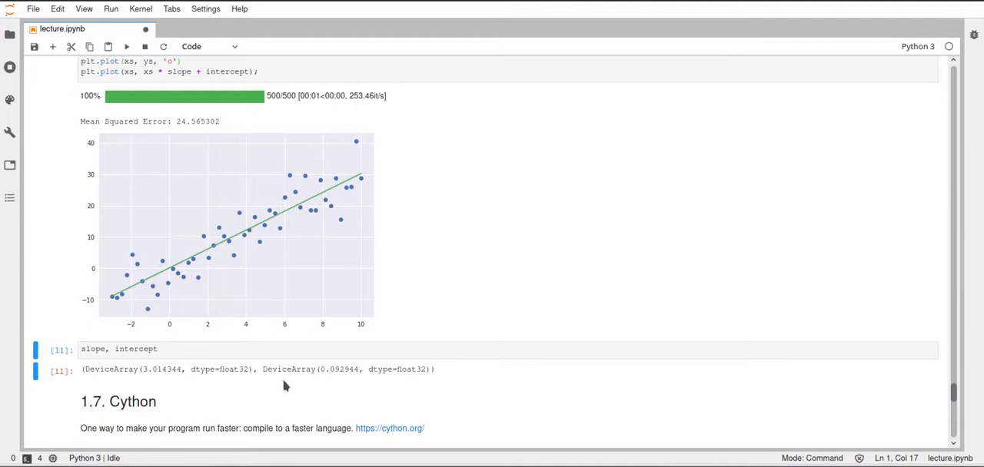
{"action": "mouse_move", "coordinate": [326, 382]}
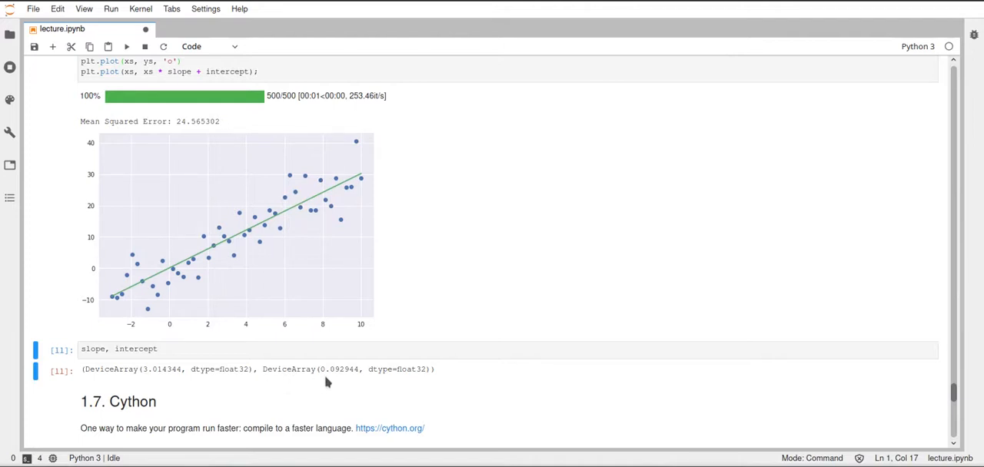
{"action": "mouse_move", "coordinate": [335, 381]}
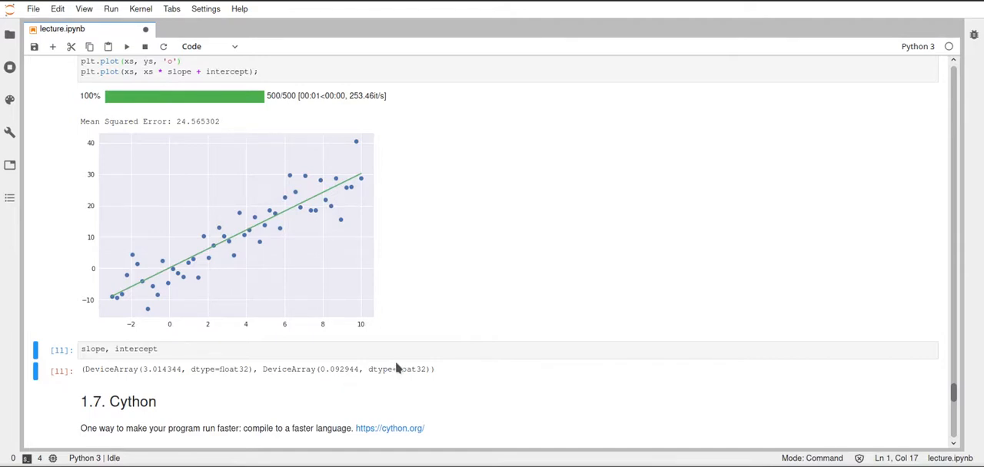
Step: Save lecture.ipynb with the fitted line plot and slope ≈3.01, intercept ≈0.09 output
{"action": "key", "text": "ctrl+s"}
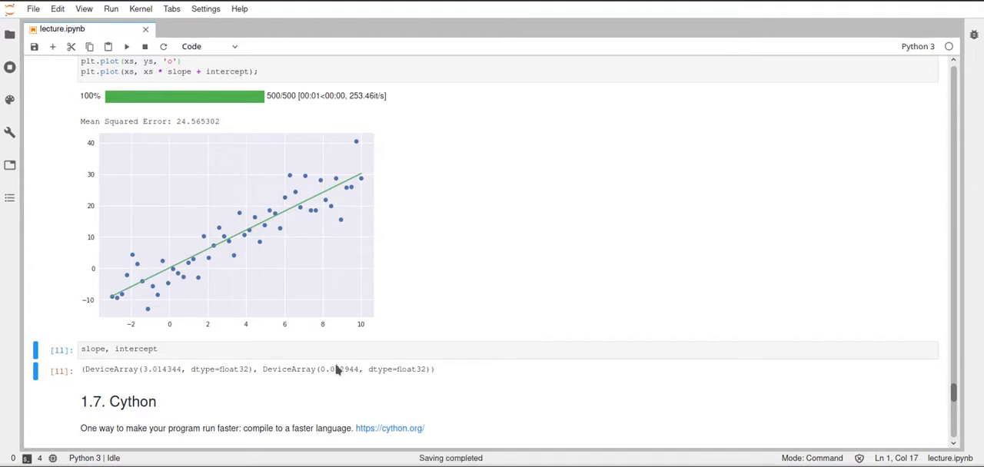
{"action": "mouse_move", "coordinate": [154, 384]}
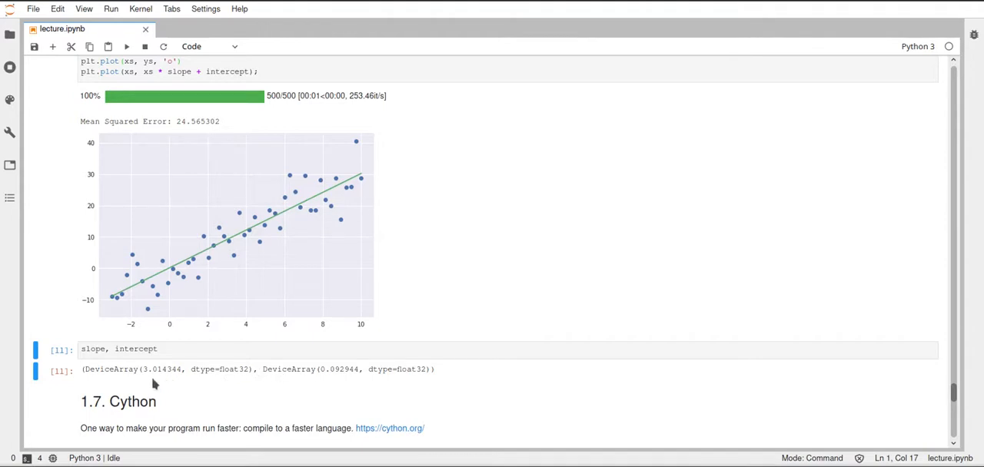
{"action": "mouse_move", "coordinate": [256, 389]}
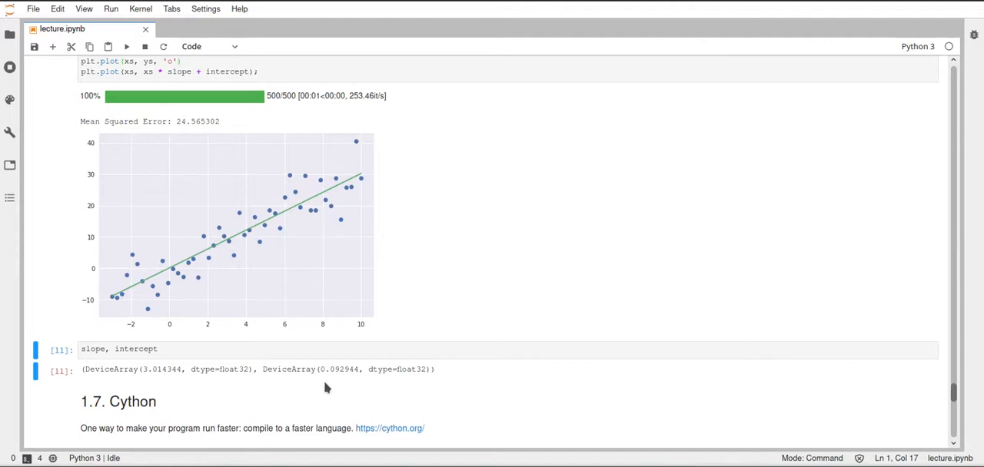
{"action": "mouse_move", "coordinate": [307, 213]}
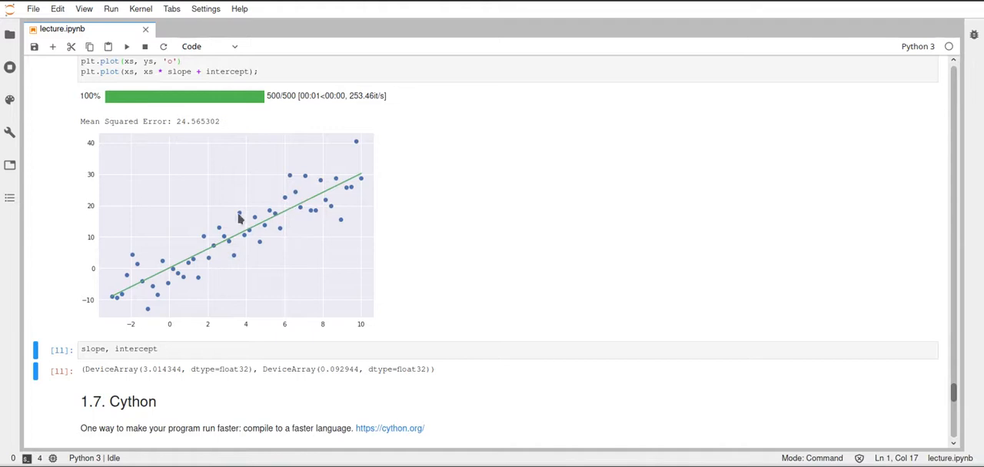
{"action": "mouse_move", "coordinate": [103, 274]}
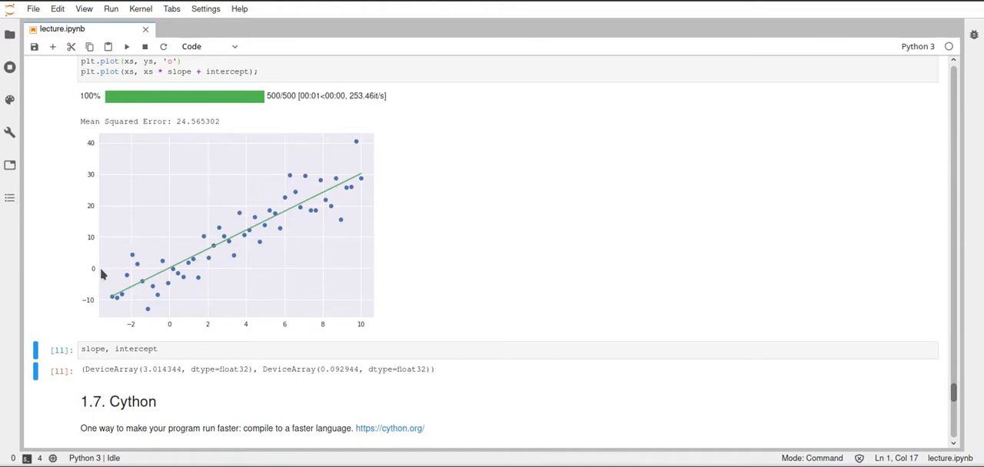
{"action": "mouse_move", "coordinate": [101, 244]}
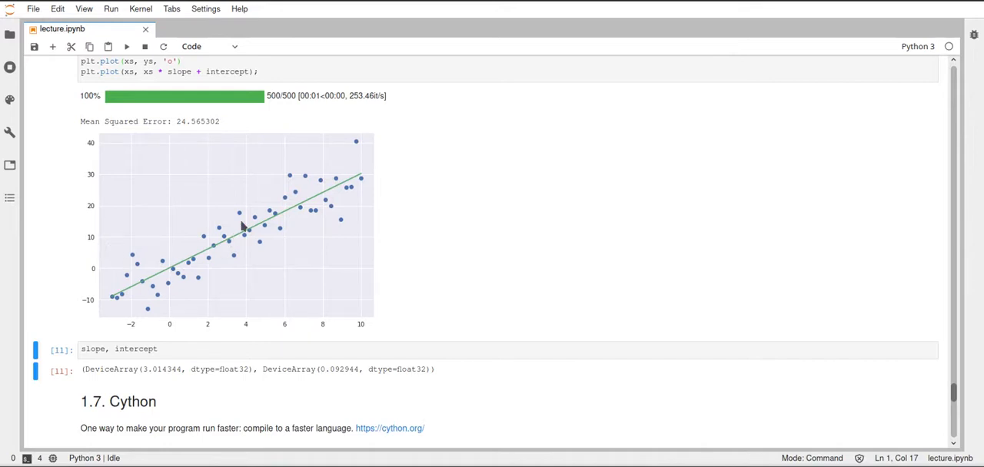
{"action": "mouse_move", "coordinate": [315, 277]}
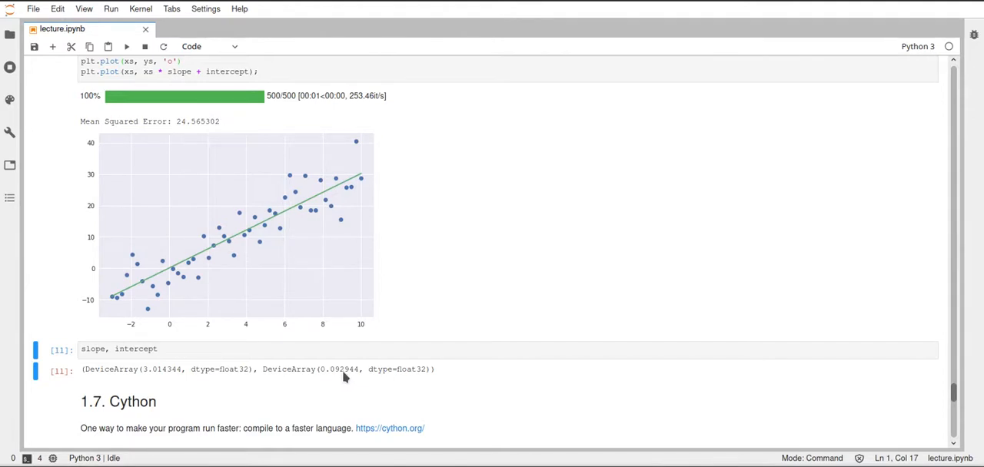
{"action": "mouse_move", "coordinate": [406, 296]}
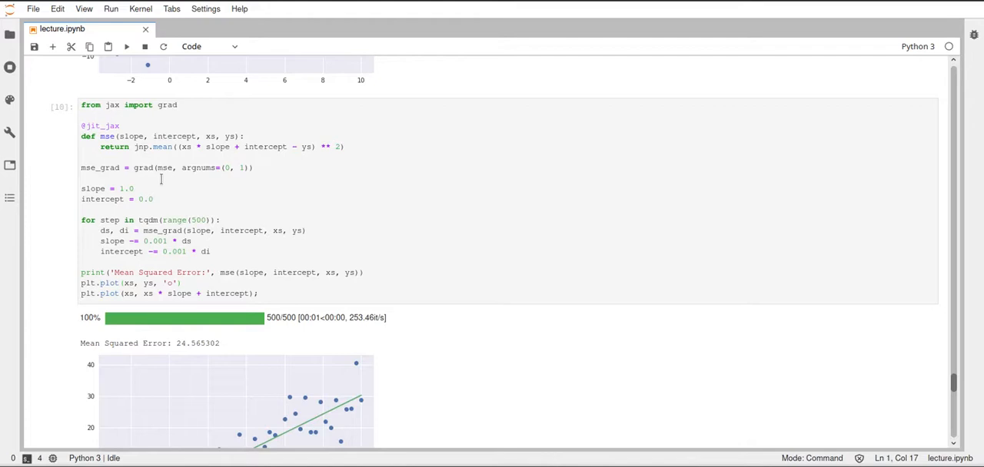
{"action": "mouse_move", "coordinate": [182, 179]}
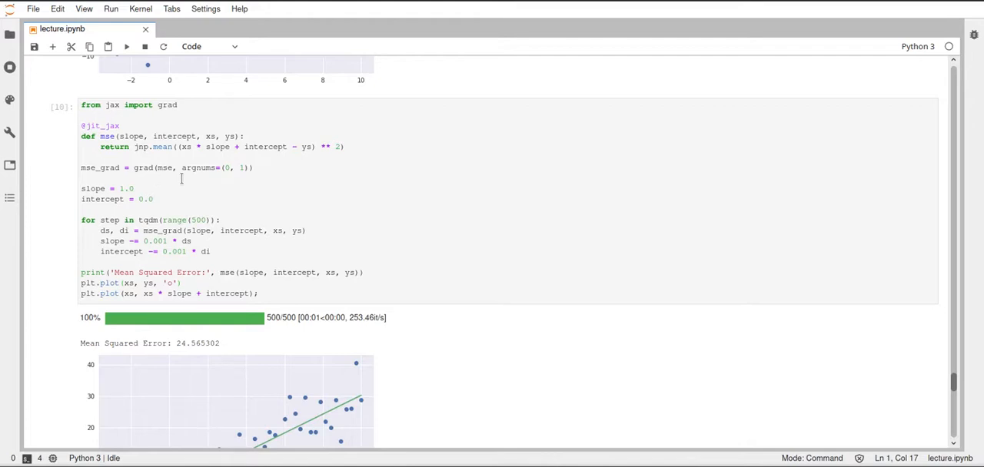
{"action": "mouse_move", "coordinate": [246, 184]}
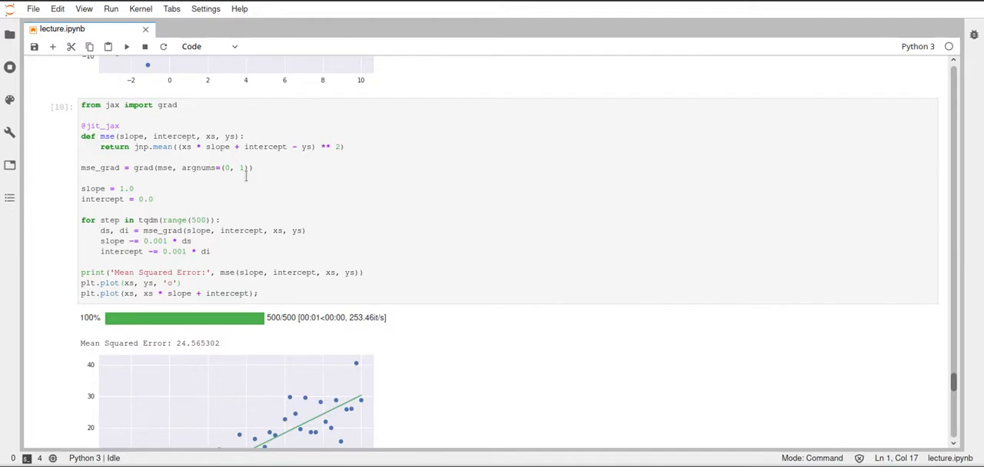
{"action": "mouse_move", "coordinate": [286, 176]}
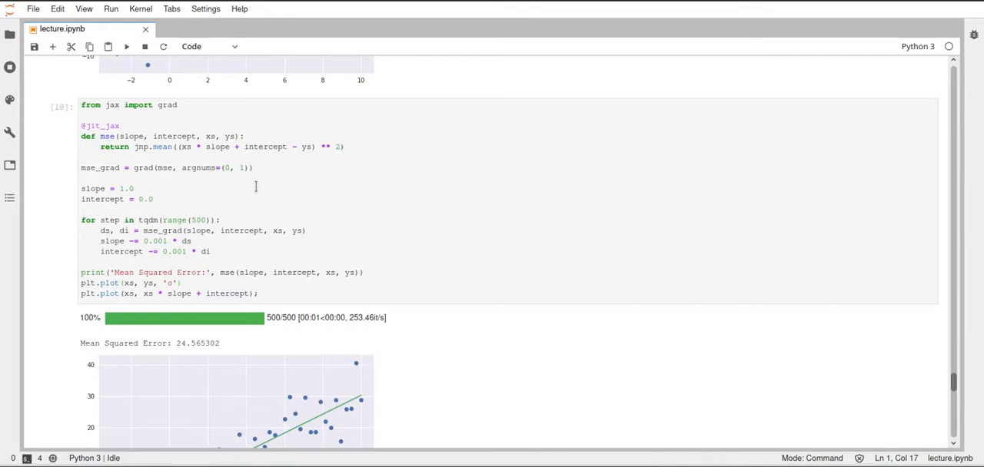
{"action": "mouse_move", "coordinate": [375, 208]}
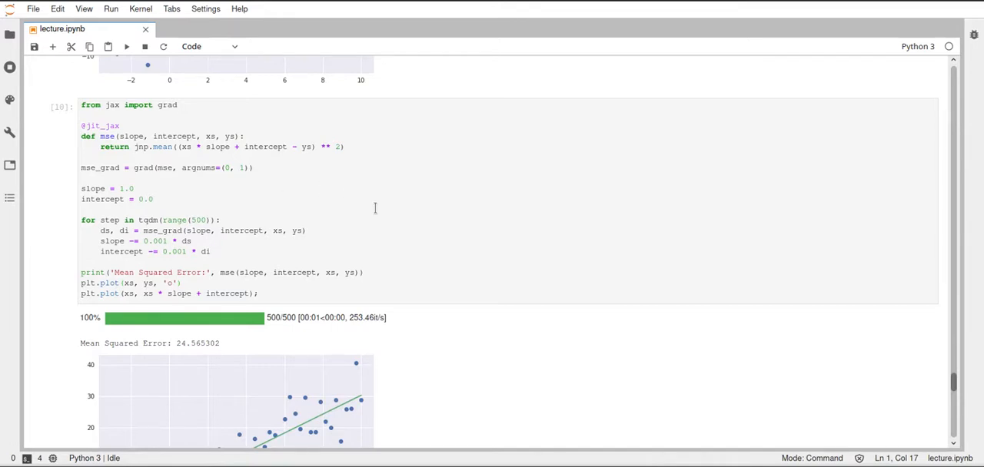
{"action": "mouse_move", "coordinate": [438, 215]}
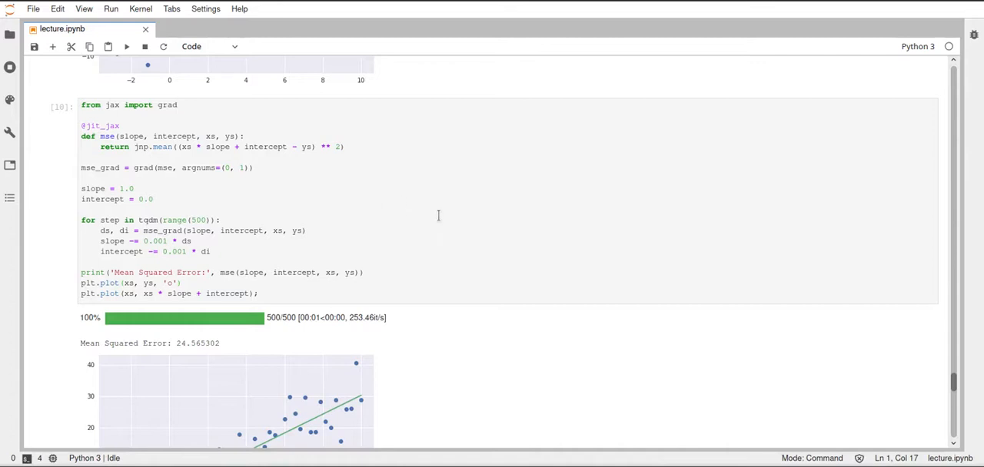
Step: Scroll to review the grad/mse training-loop cell with MSE 24.565302 and its fitted-line plot
{"action": "scroll", "scroll_direction": "down", "scroll_amount": 3}
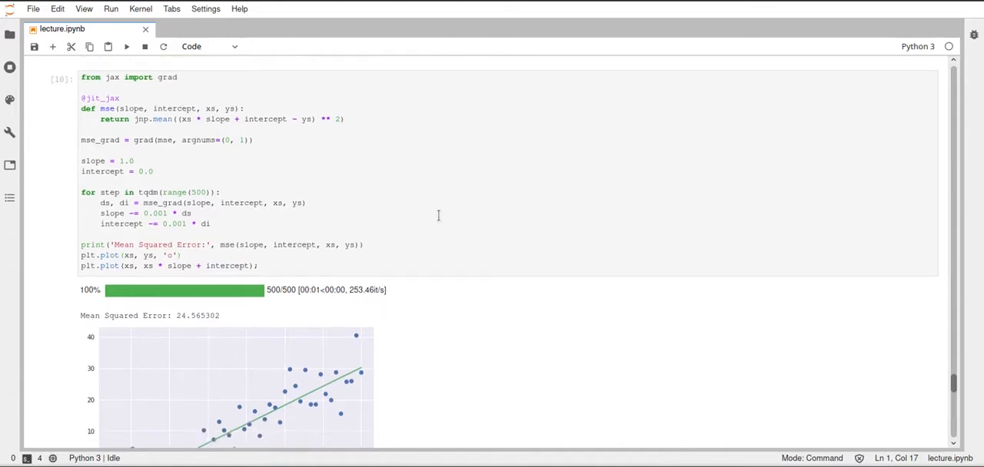
{"action": "scroll", "scroll_direction": "down", "scroll_amount": 3}
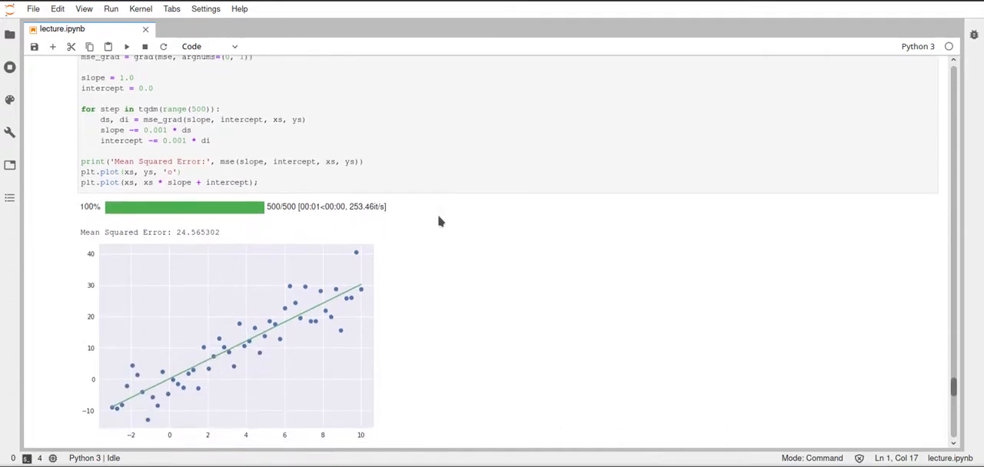
{"action": "mouse_move", "coordinate": [474, 256]}
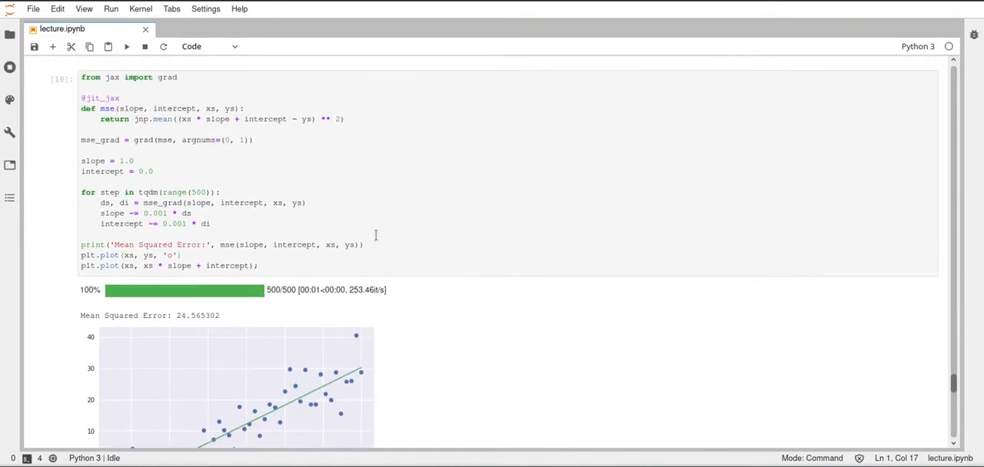
{"action": "mouse_move", "coordinate": [172, 154]}
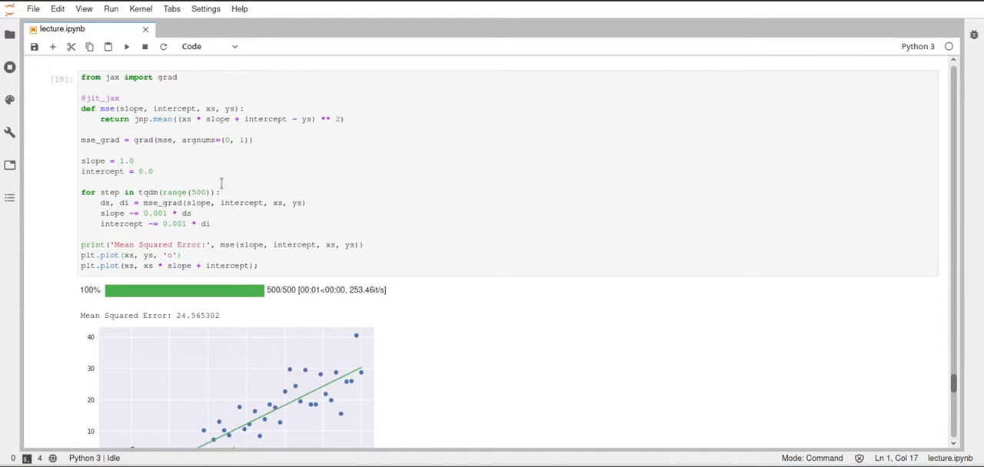
{"action": "mouse_move", "coordinate": [188, 181]}
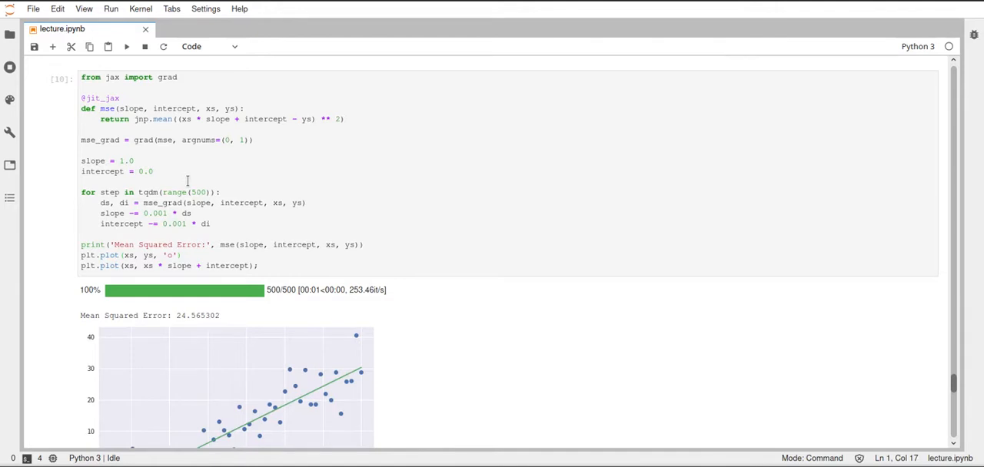
{"action": "mouse_move", "coordinate": [163, 169]}
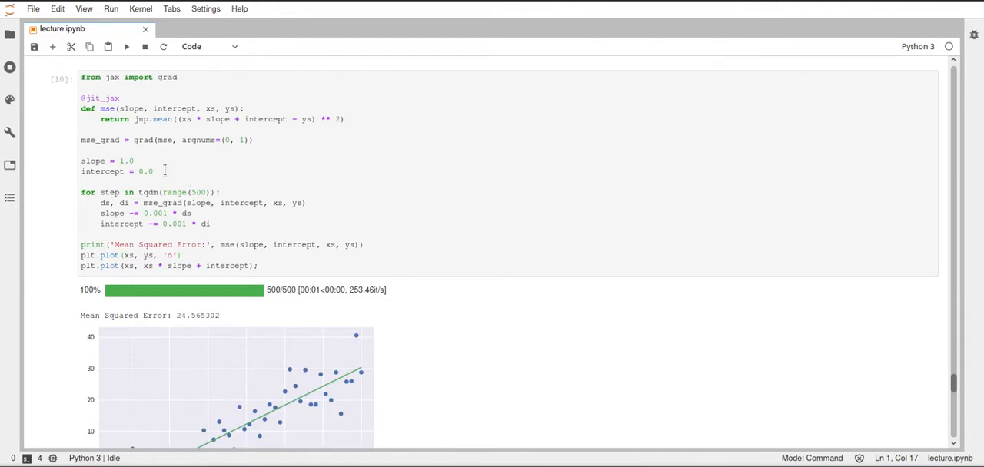
{"action": "mouse_move", "coordinate": [178, 175]}
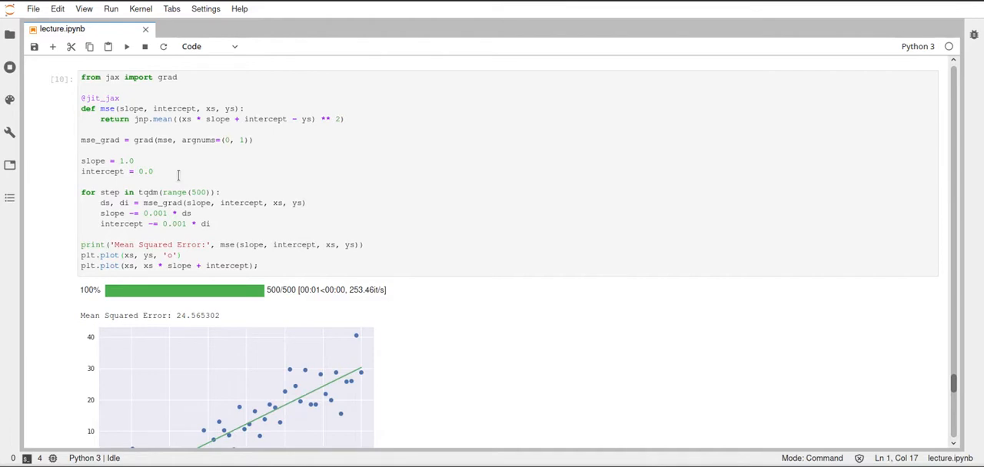
{"action": "mouse_move", "coordinate": [120, 163]}
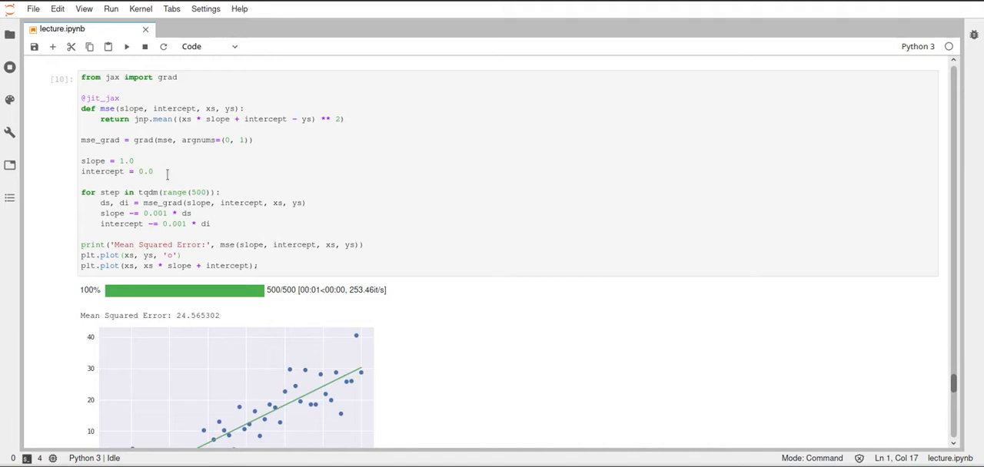
{"action": "mouse_move", "coordinate": [142, 160]}
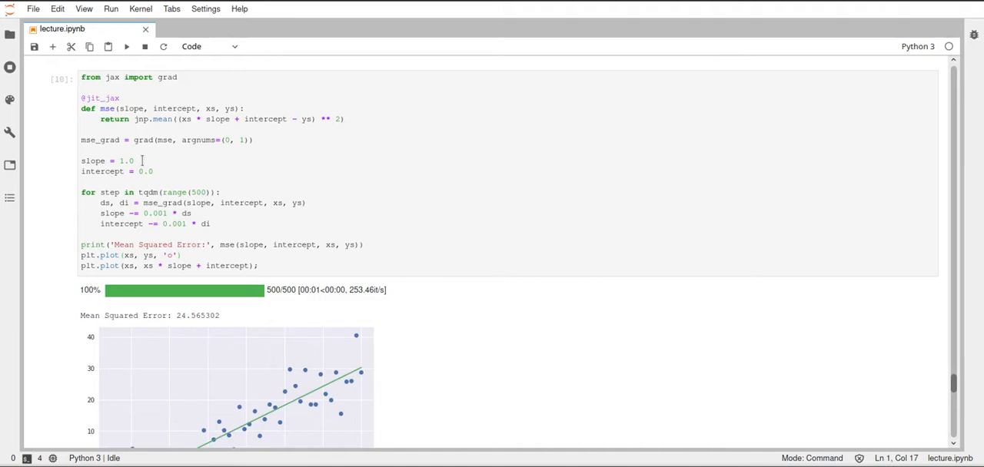
{"action": "mouse_move", "coordinate": [163, 169]}
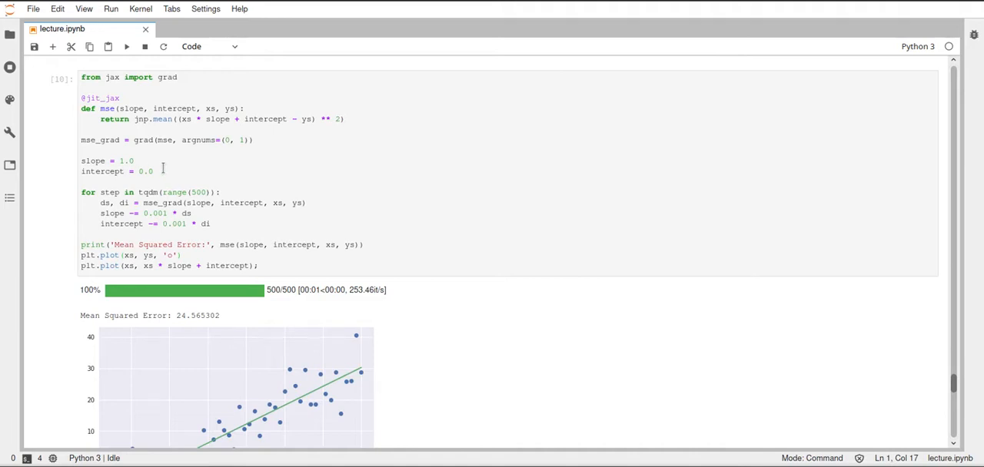
{"action": "mouse_move", "coordinate": [309, 170]}
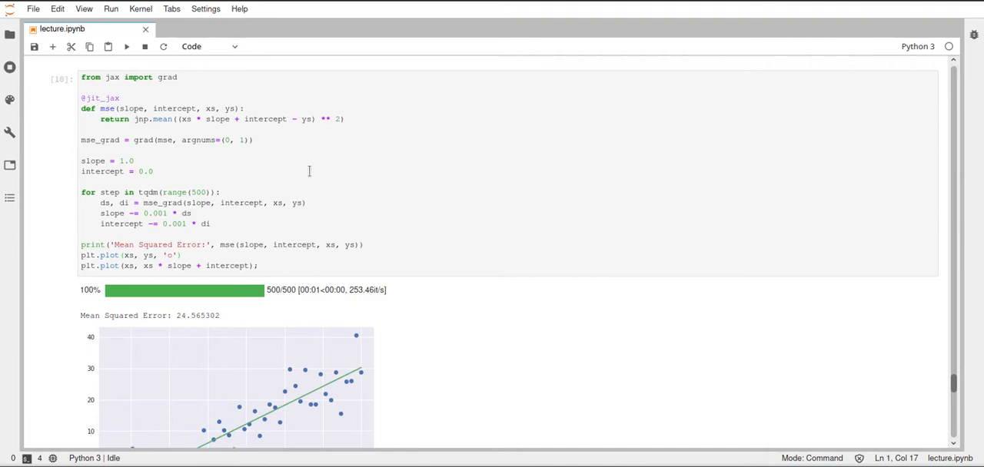